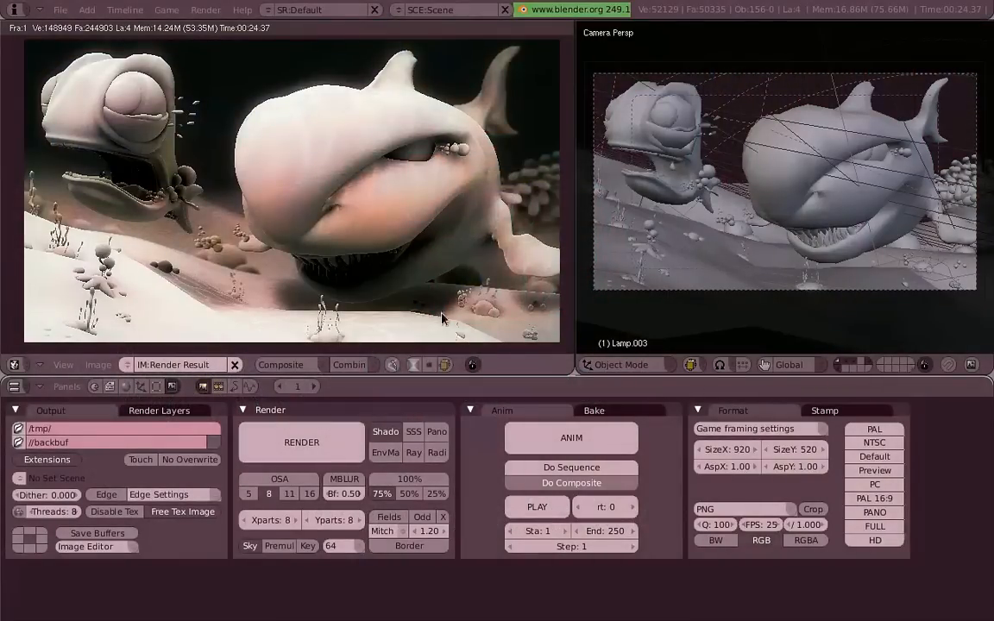
{"action": "mouse_move", "coordinate": [503, 316]}
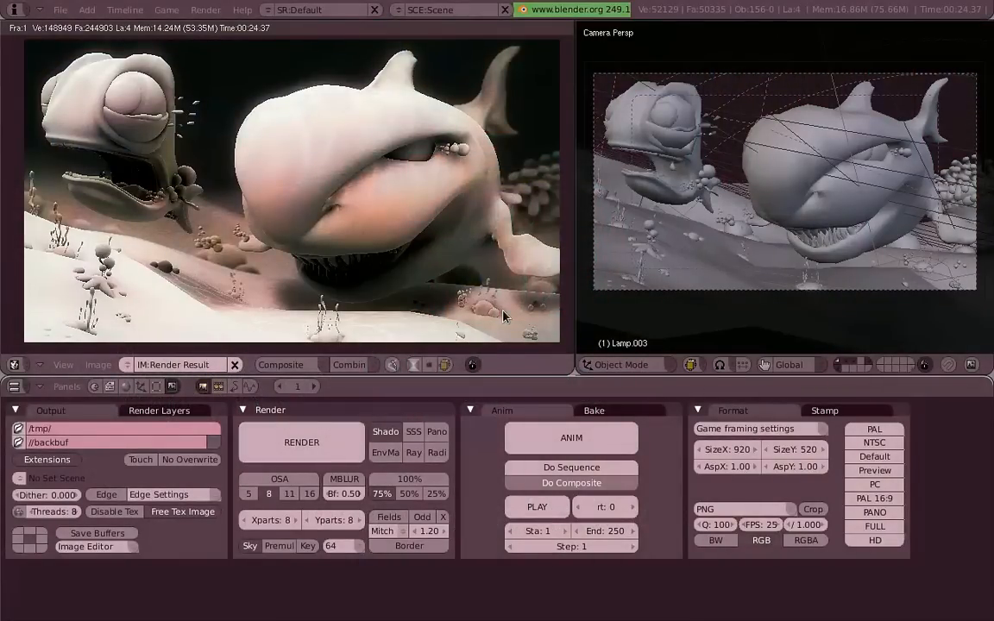
{"action": "mouse_move", "coordinate": [709, 290]}
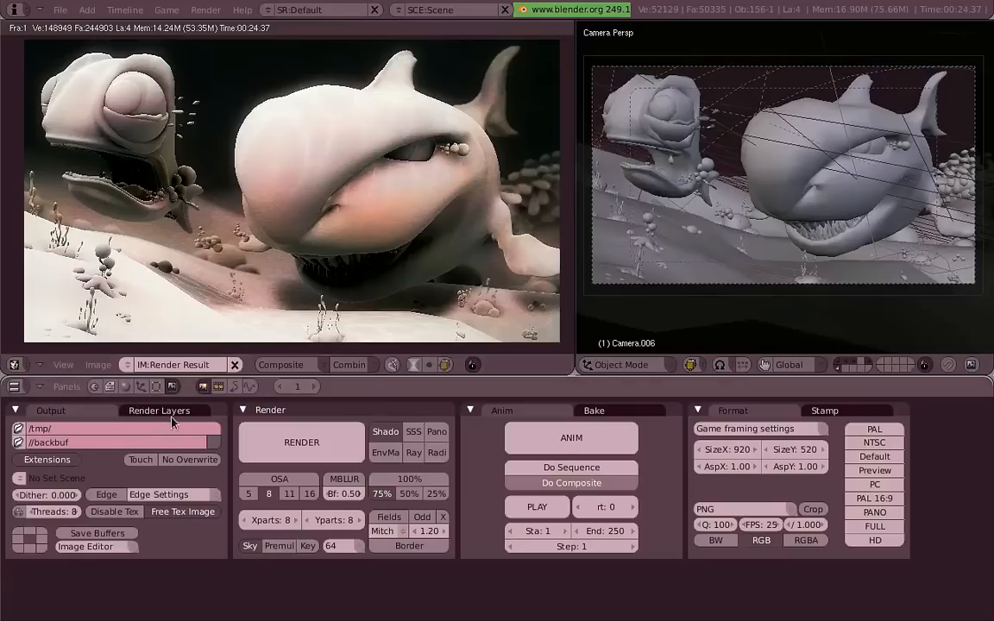
Step: Show the render layer pass options in the Scene buttons
{"action": "left_click", "coordinate": [159, 410]}
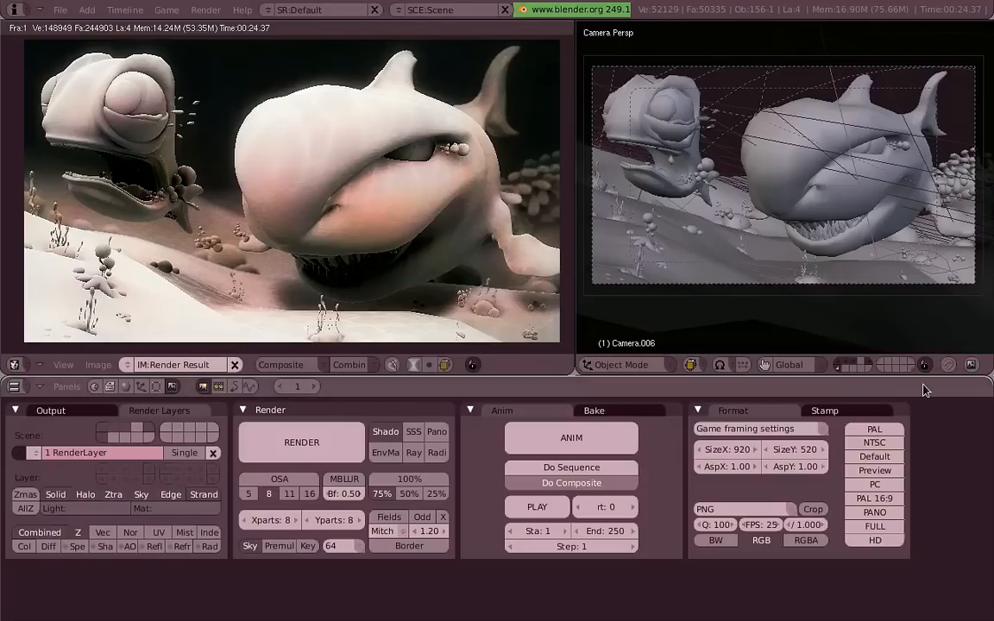
{"action": "mouse_move", "coordinate": [37, 464]}
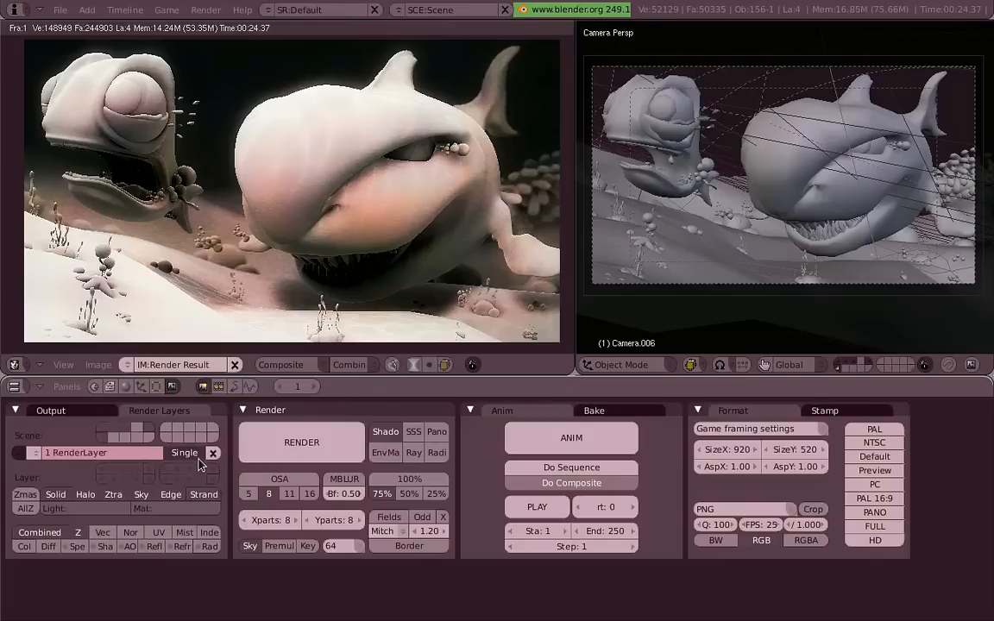
{"action": "mouse_move", "coordinate": [183, 452]}
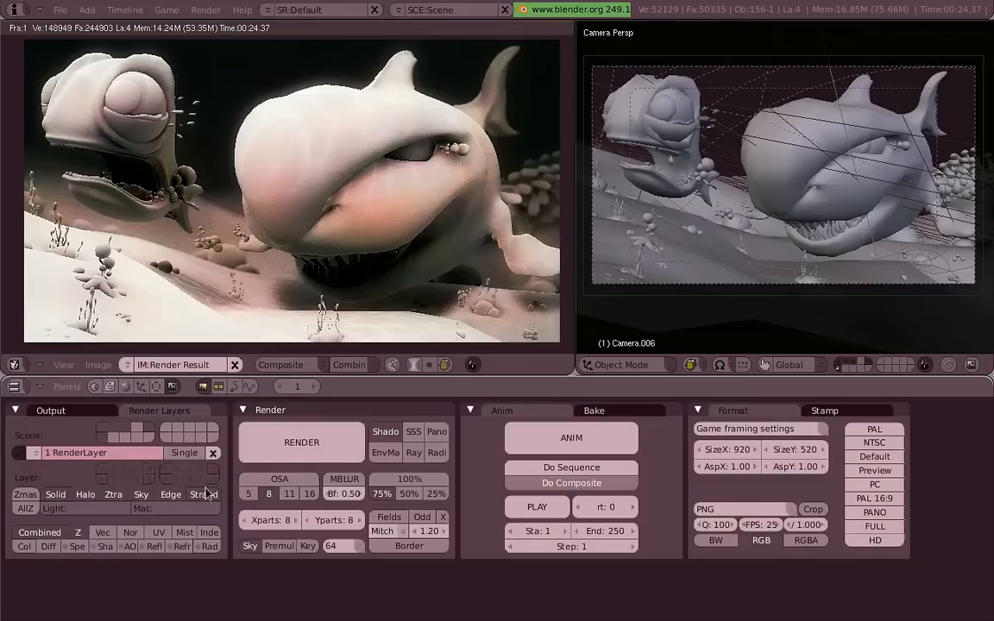
{"action": "mouse_move", "coordinate": [72, 490]}
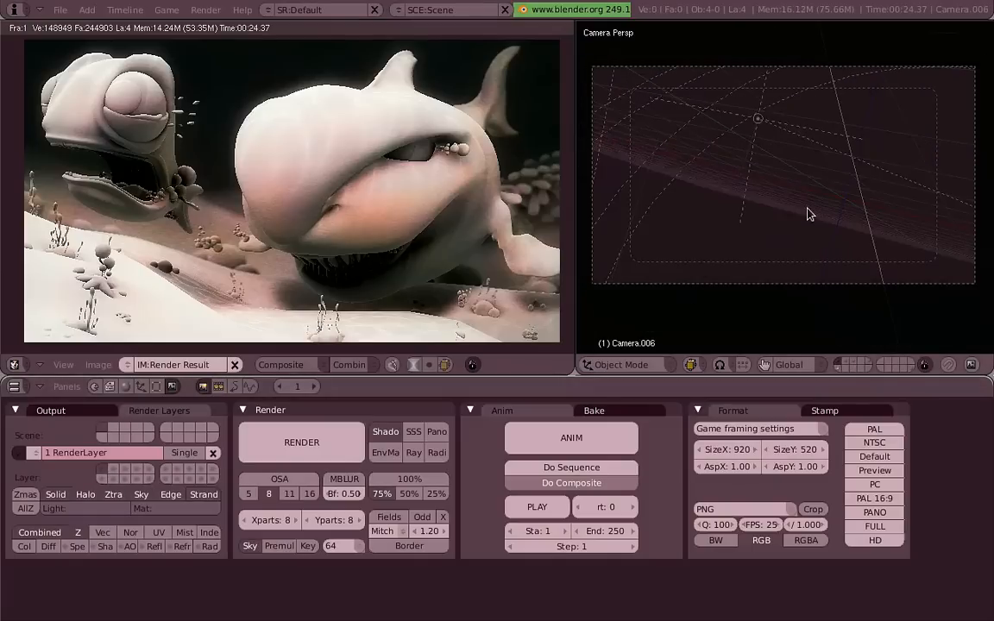
{"action": "mouse_move", "coordinate": [838, 363]}
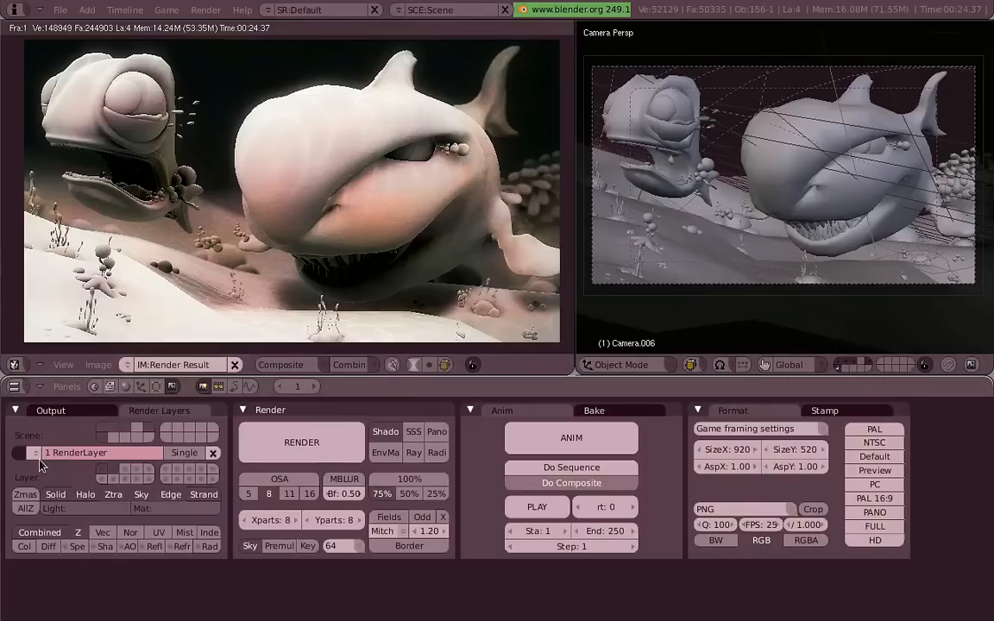
Step: Rename the render layer to 'Merlin' and render it, showing Merlin alone on black
{"action": "double_click", "coordinate": [102, 452]}
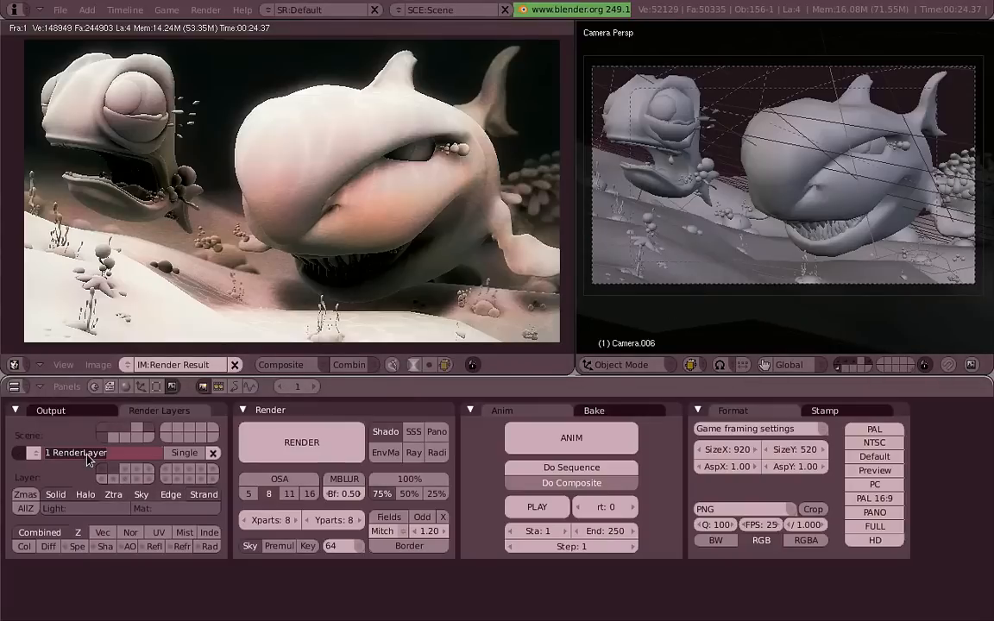
{"action": "type", "text": "Merlin"}
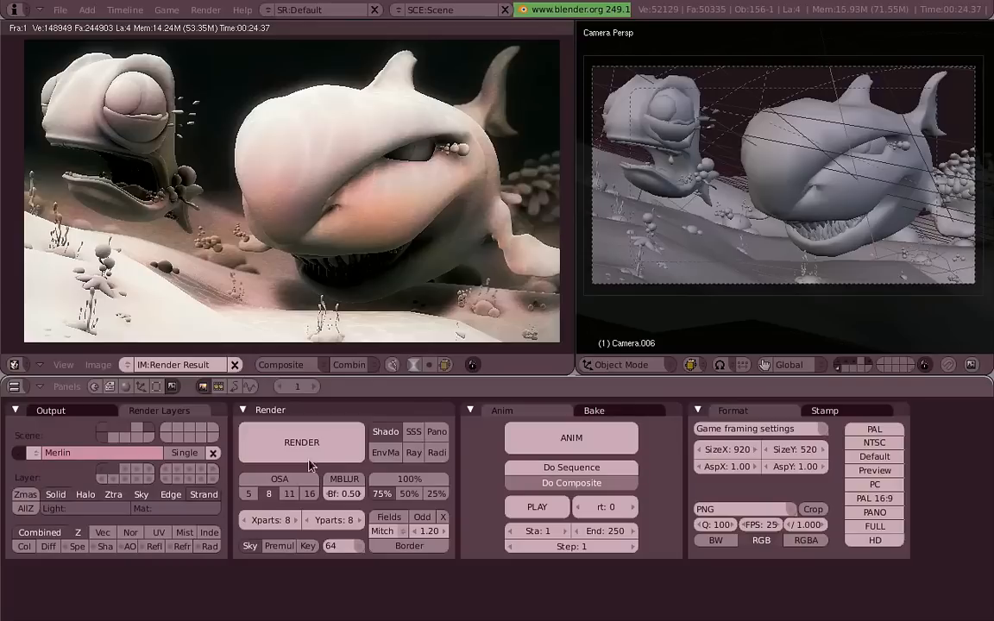
{"action": "left_click", "coordinate": [300, 442]}
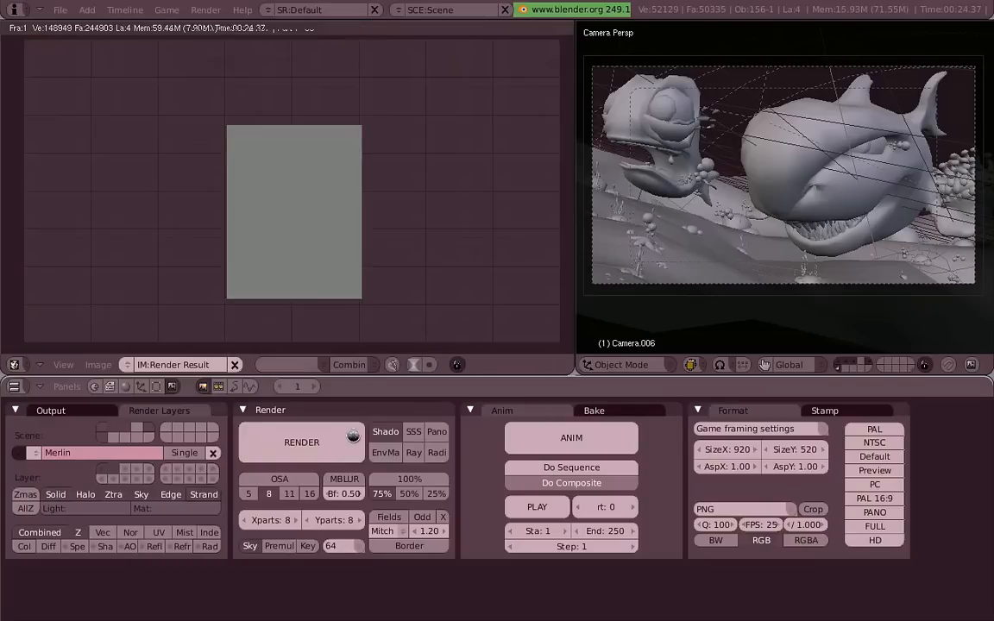
{"action": "left_click", "coordinate": [301, 442]}
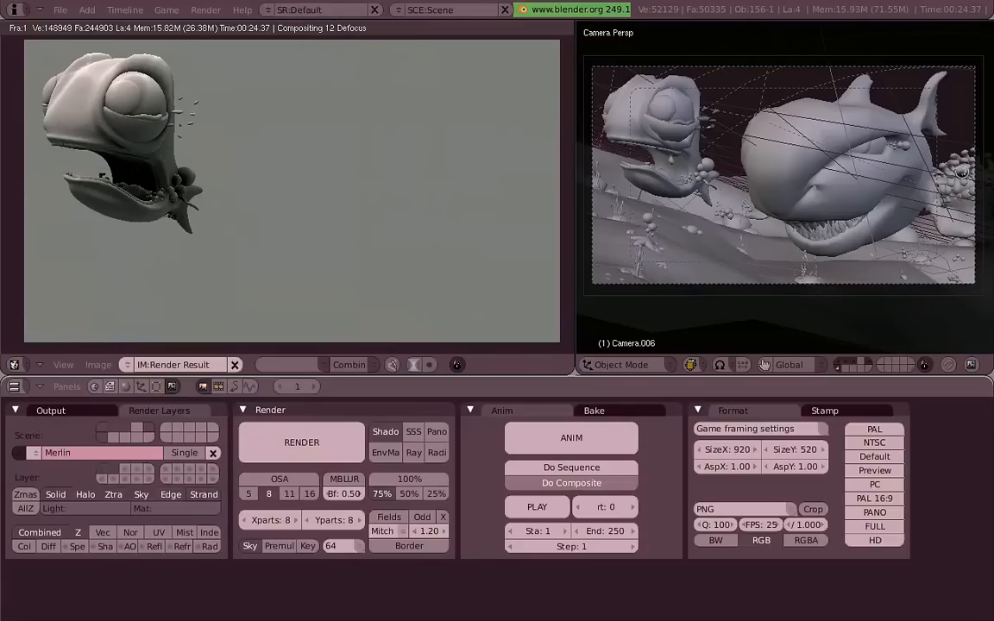
{"action": "mouse_move", "coordinate": [972, 186]}
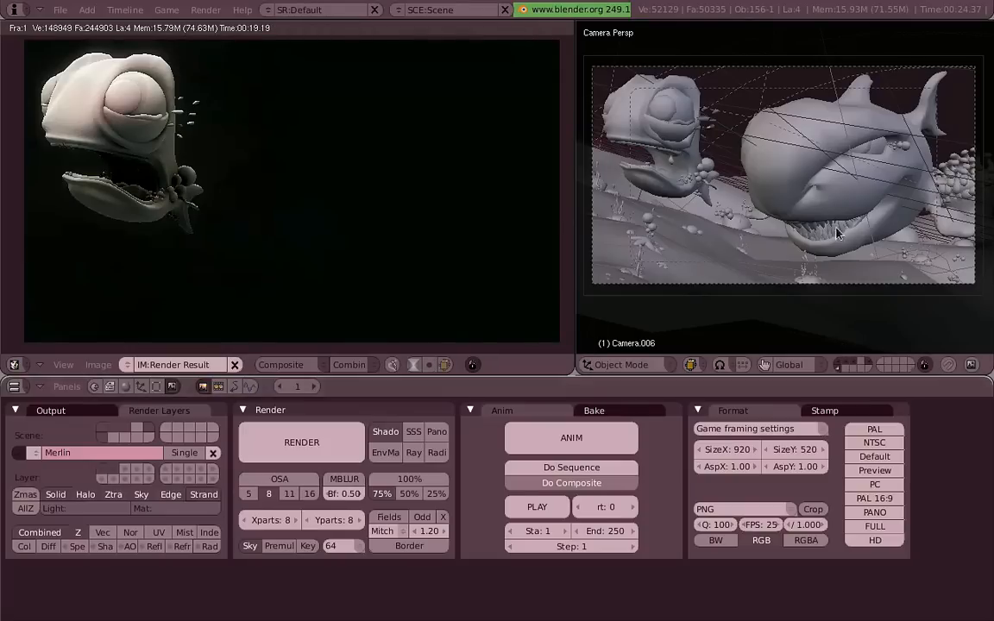
{"action": "mouse_move", "coordinate": [171, 423]}
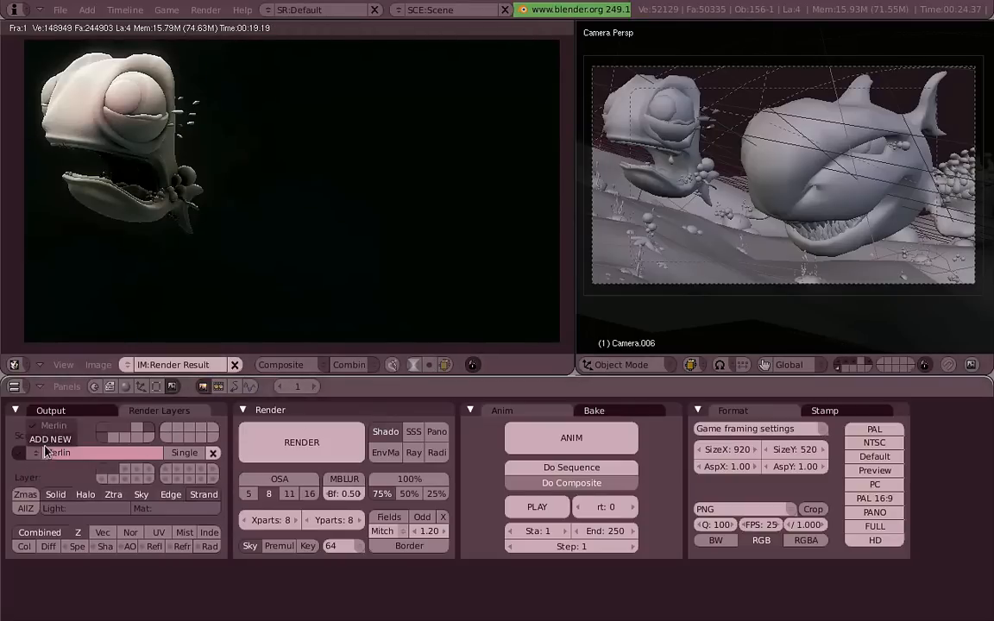
Step: View the Merlin render with alpha and name a new render layer 'Tibolino'
{"action": "left_click", "coordinate": [414, 364]}
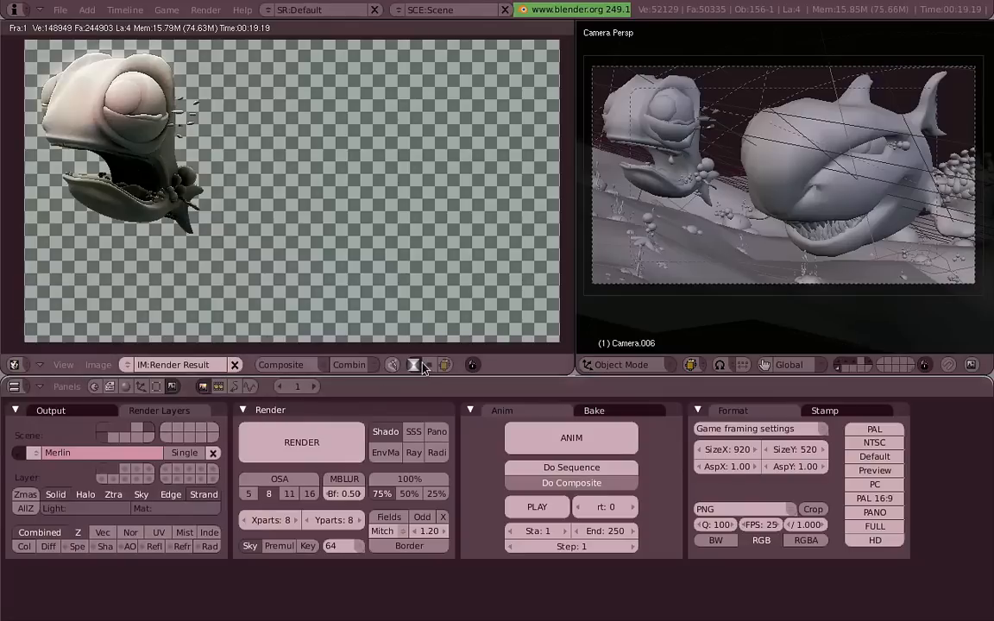
{"action": "mouse_move", "coordinate": [255, 428]}
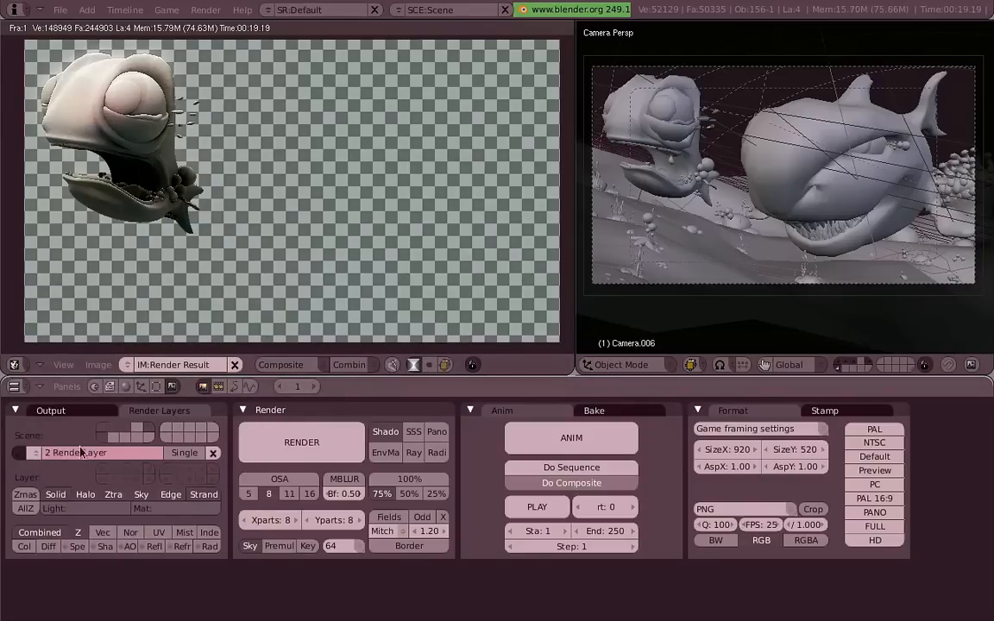
{"action": "type", "text": "Tibolino"}
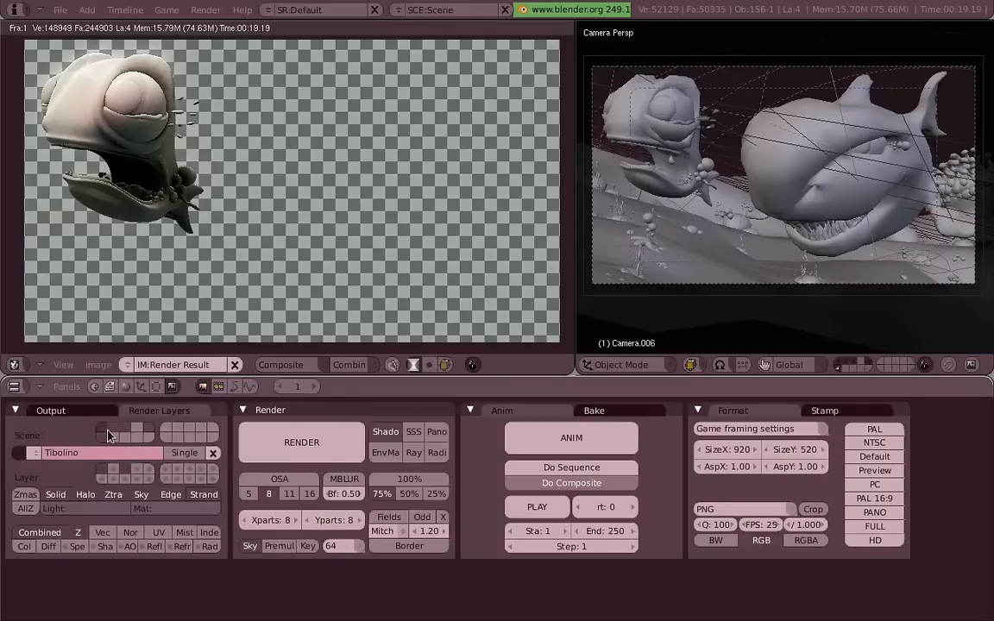
{"action": "mouse_move", "coordinate": [110, 435]}
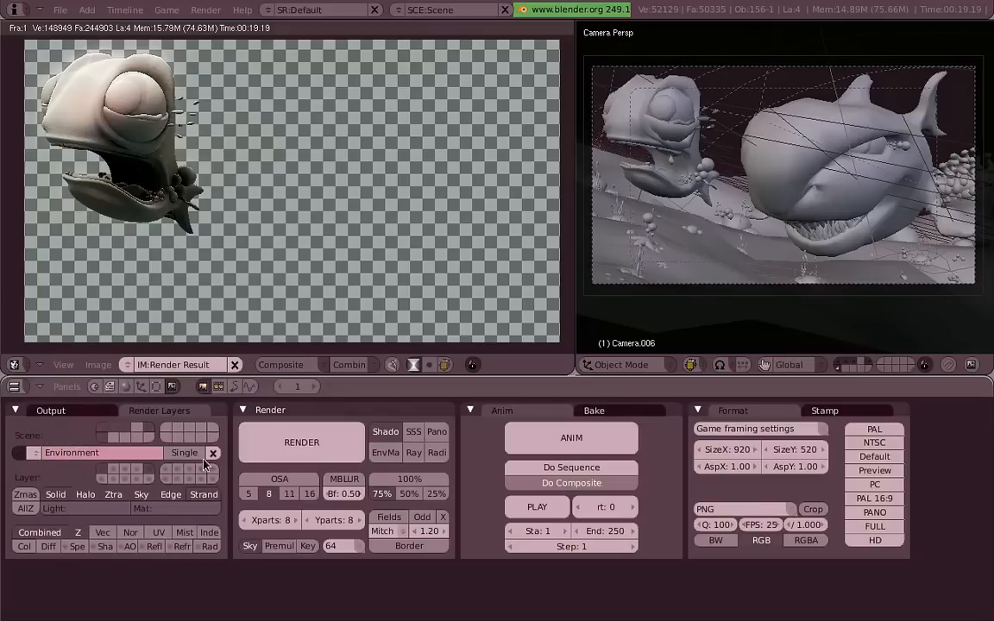
{"action": "mouse_move", "coordinate": [476, 266]}
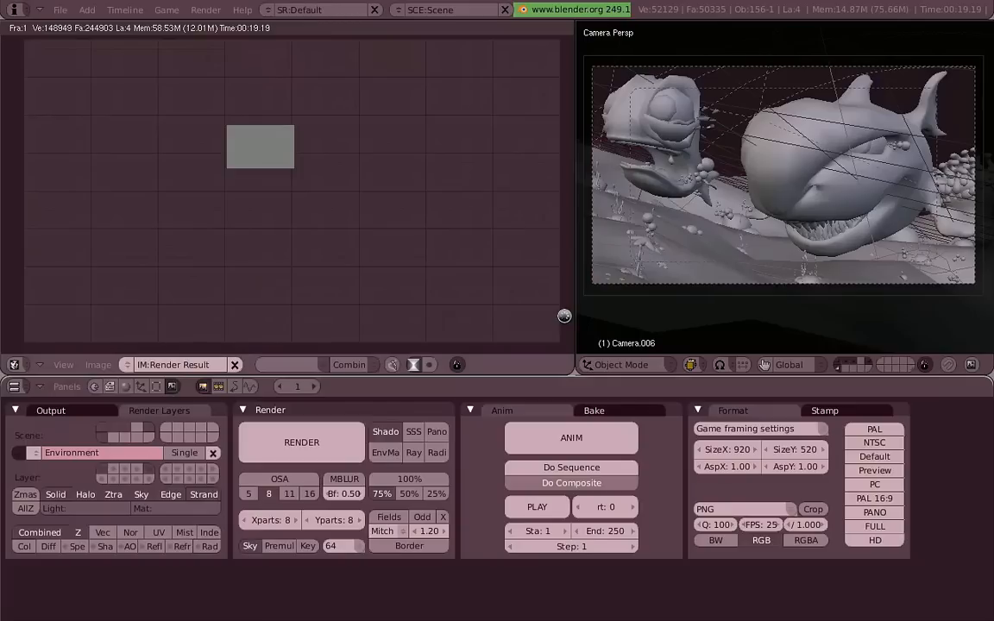
{"action": "left_click", "coordinate": [300, 441]}
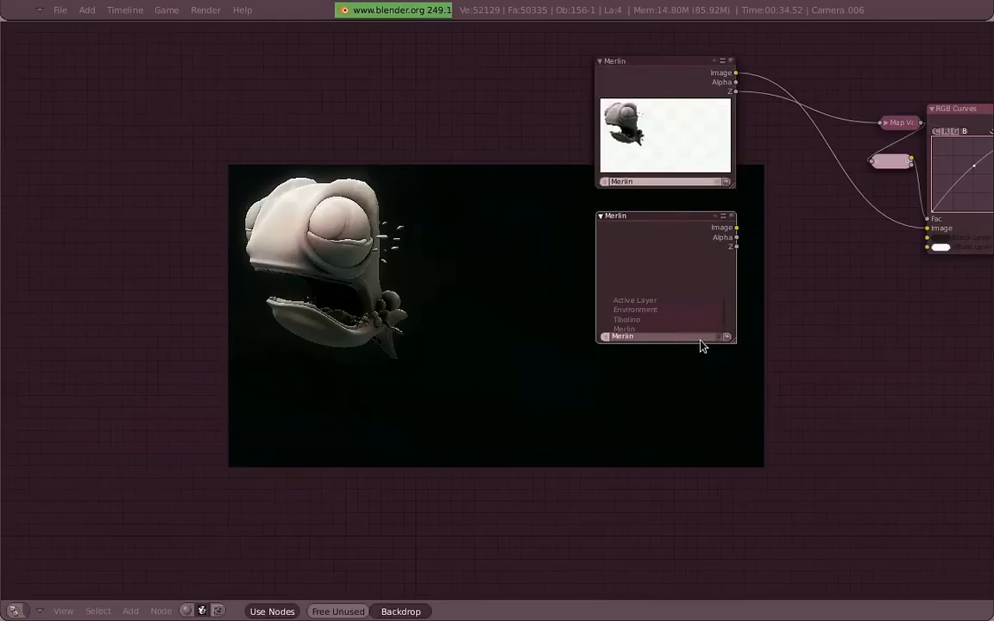
Step: Assign the duplicated Render Layers node to the Tibolino layer
{"action": "left_click", "coordinate": [628, 319]}
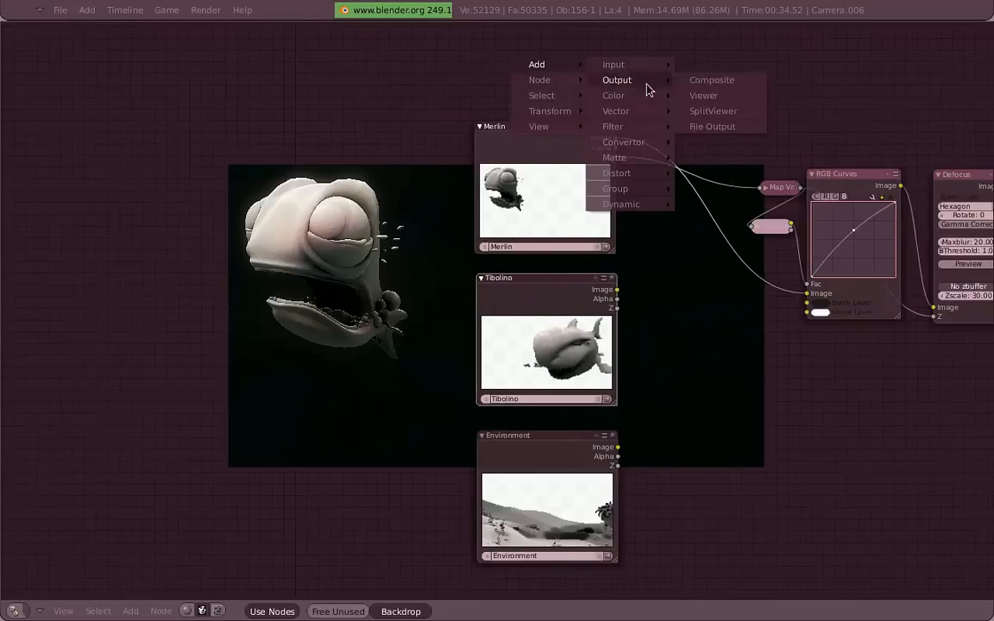
{"action": "mouse_move", "coordinate": [615, 95]}
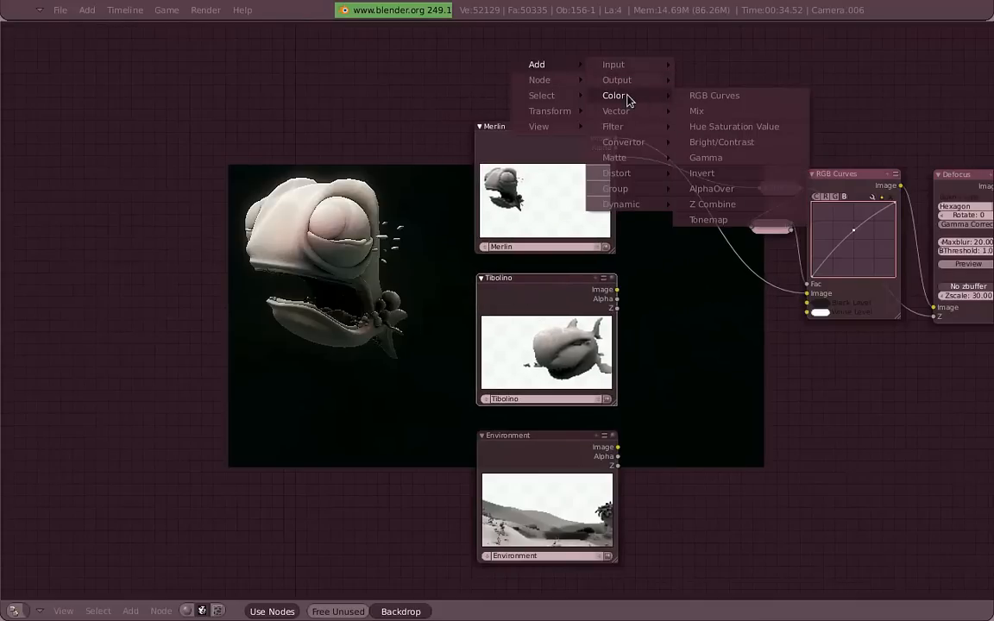
{"action": "mouse_move", "coordinate": [752, 214]}
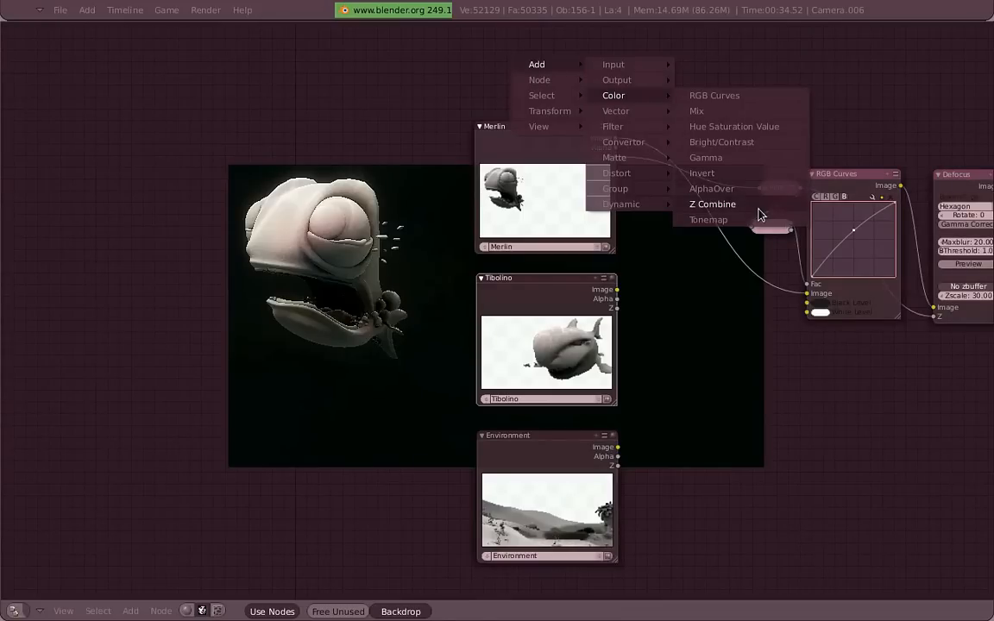
Step: Add an AlphaOver node to stack one render layer over another
{"action": "left_click", "coordinate": [711, 204]}
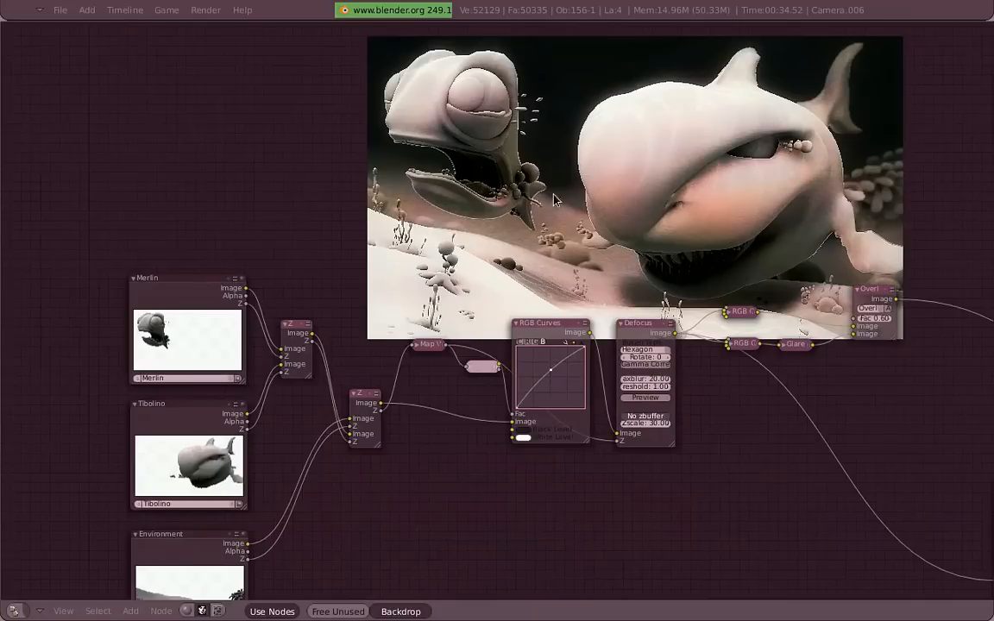
{"action": "mouse_move", "coordinate": [728, 304]}
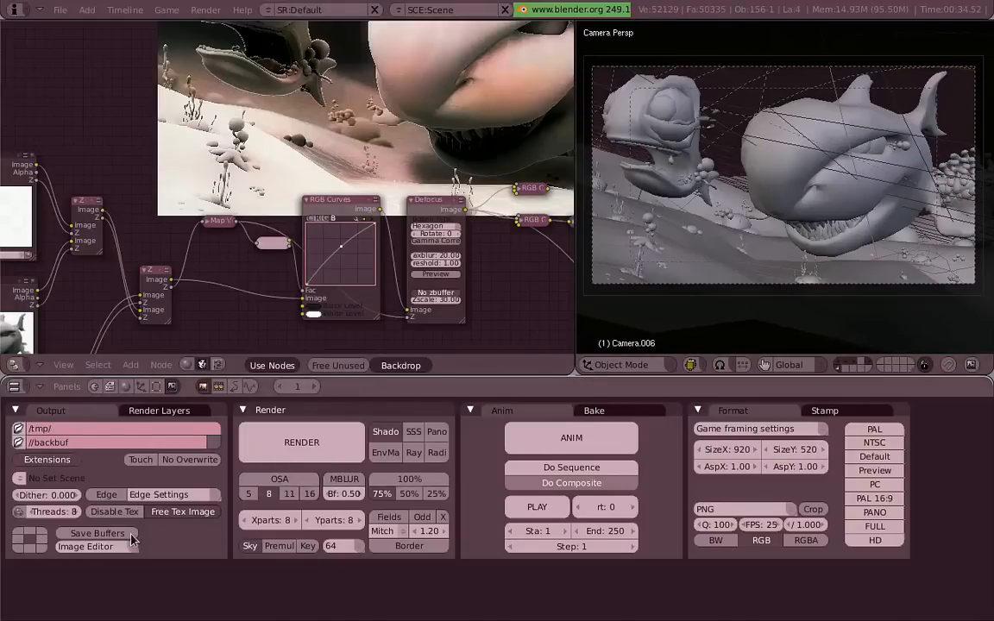
{"action": "mouse_move", "coordinate": [181, 533]}
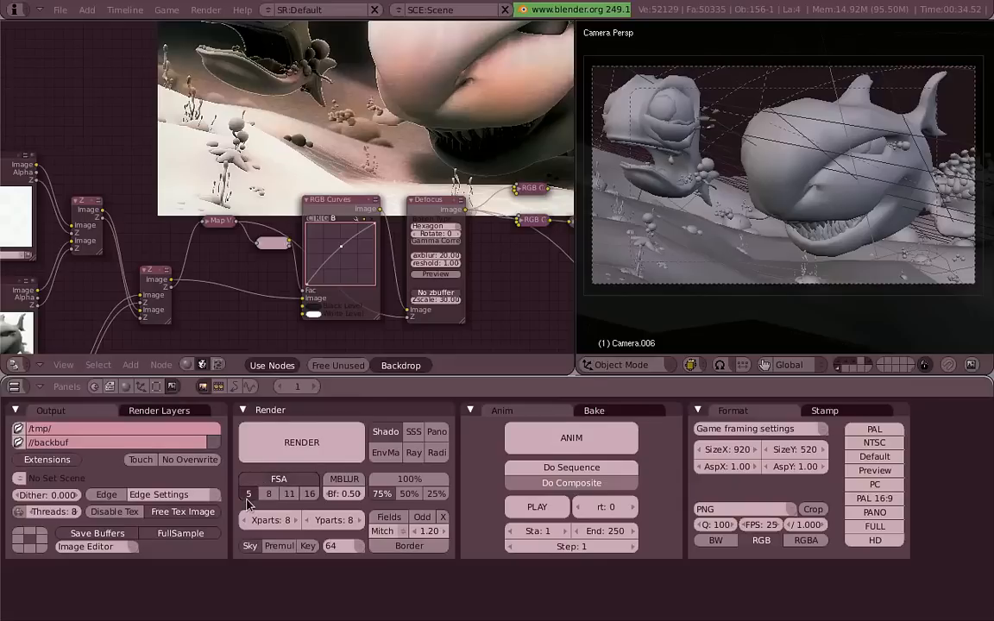
Step: Render the frame to produce the full composited underwater shot
{"action": "left_click", "coordinate": [301, 442]}
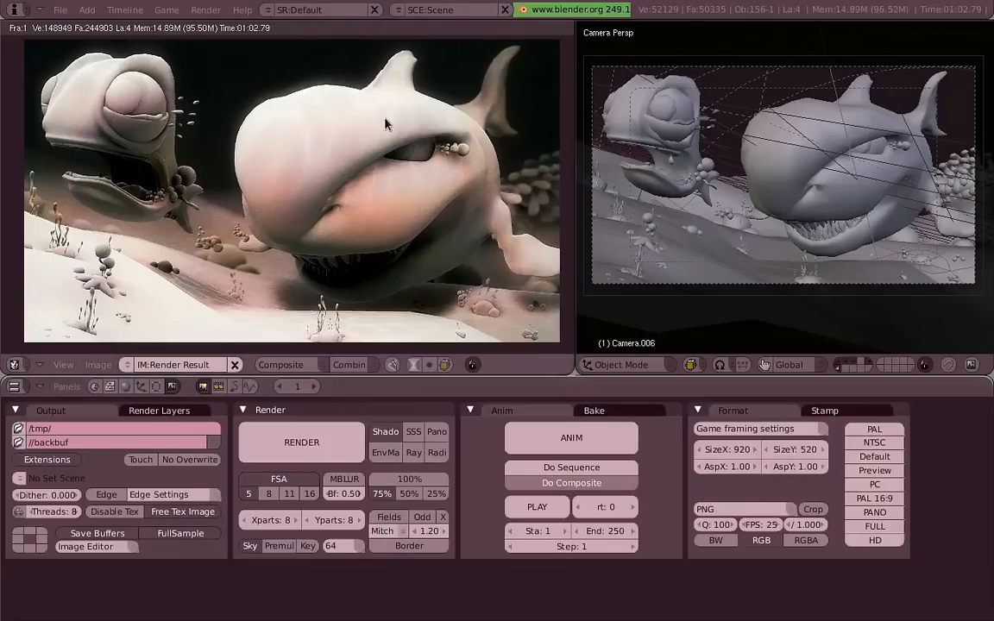
{"action": "mouse_move", "coordinate": [432, 189]}
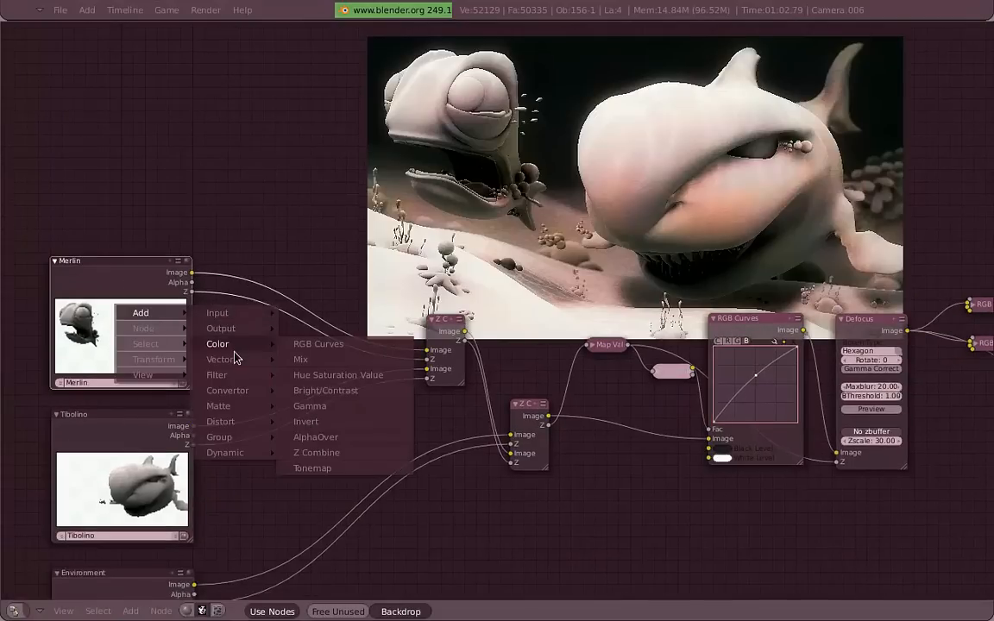
Step: Add an RGB Curves node for tone correction on a character layer
{"action": "left_click", "coordinate": [317, 344]}
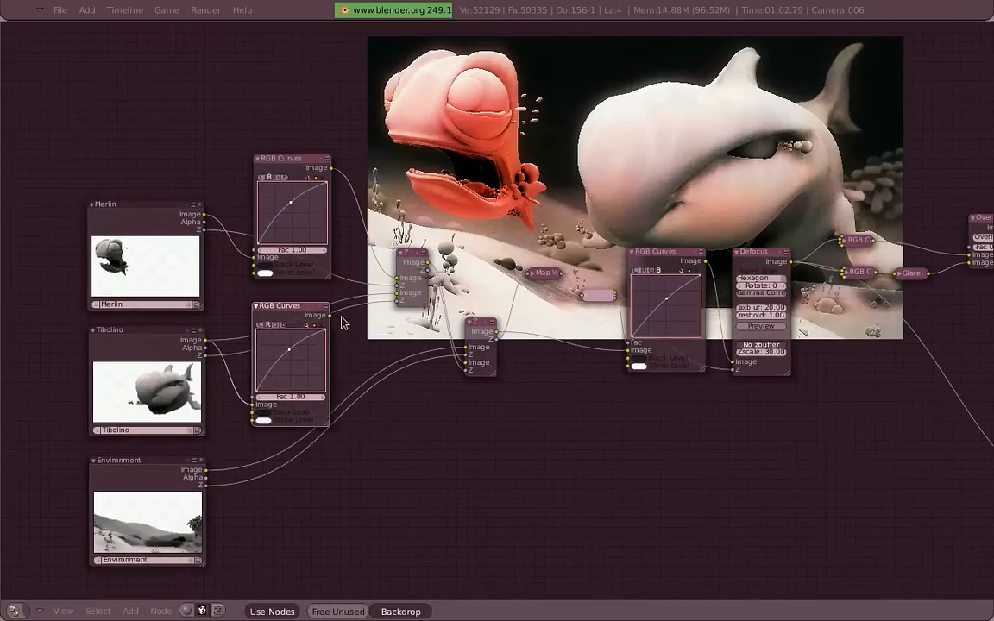
{"action": "mouse_move", "coordinate": [310, 349]}
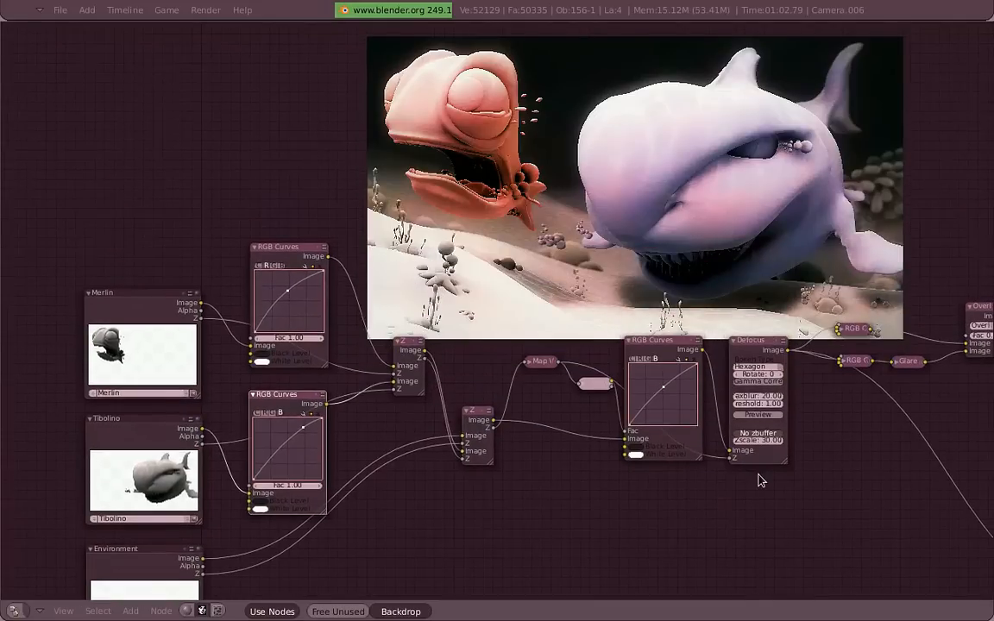
{"action": "mouse_move", "coordinate": [345, 473]}
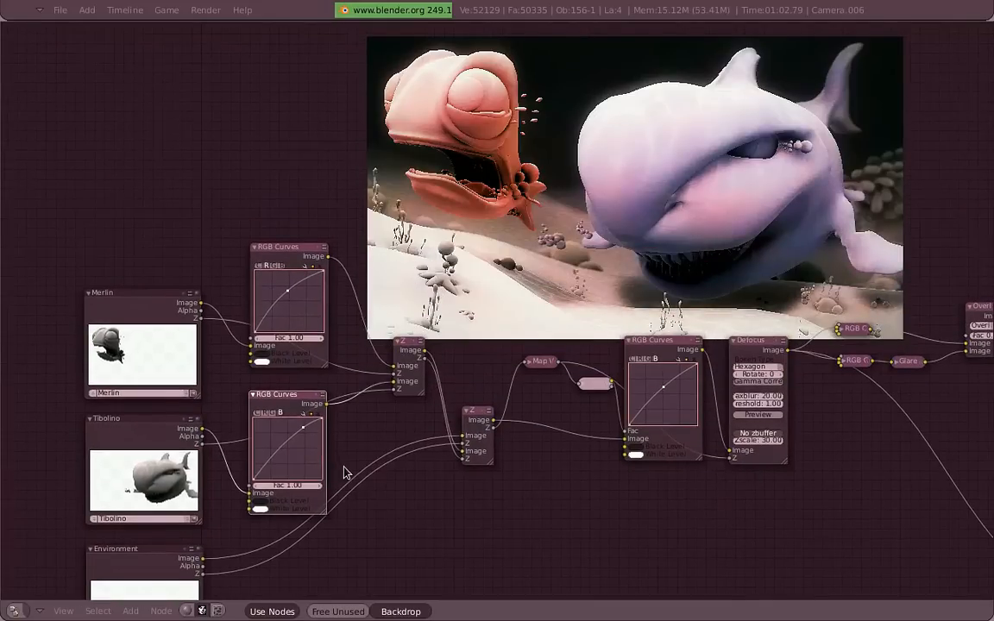
{"action": "mouse_move", "coordinate": [371, 494]}
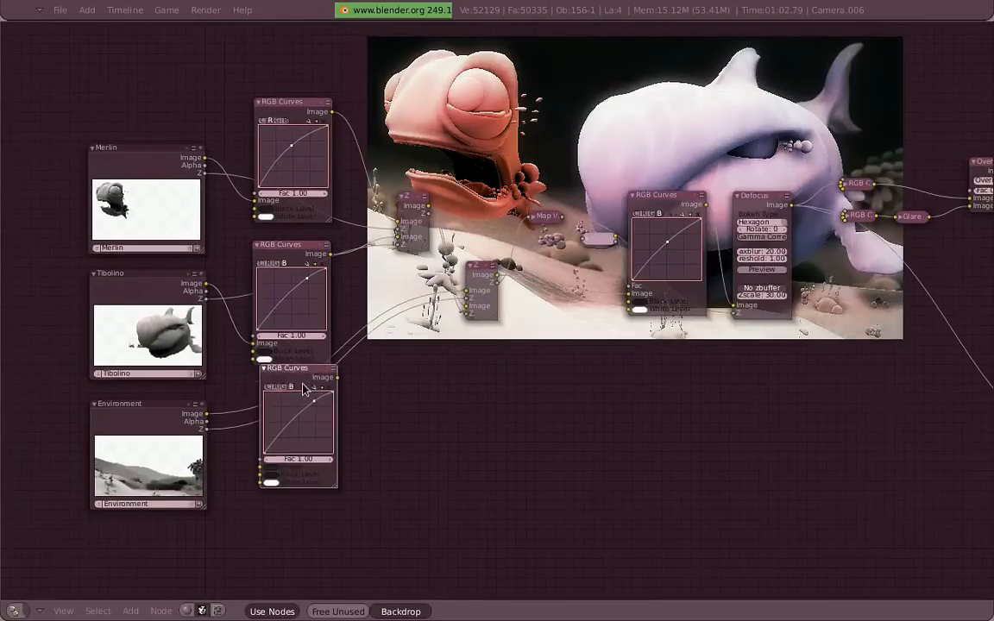
Step: Place an RGB Curves node on the Environment layer and reshape its tone curve
{"action": "left_click_drag", "start_coordinate": [296, 366], "coordinate": [290, 400]}
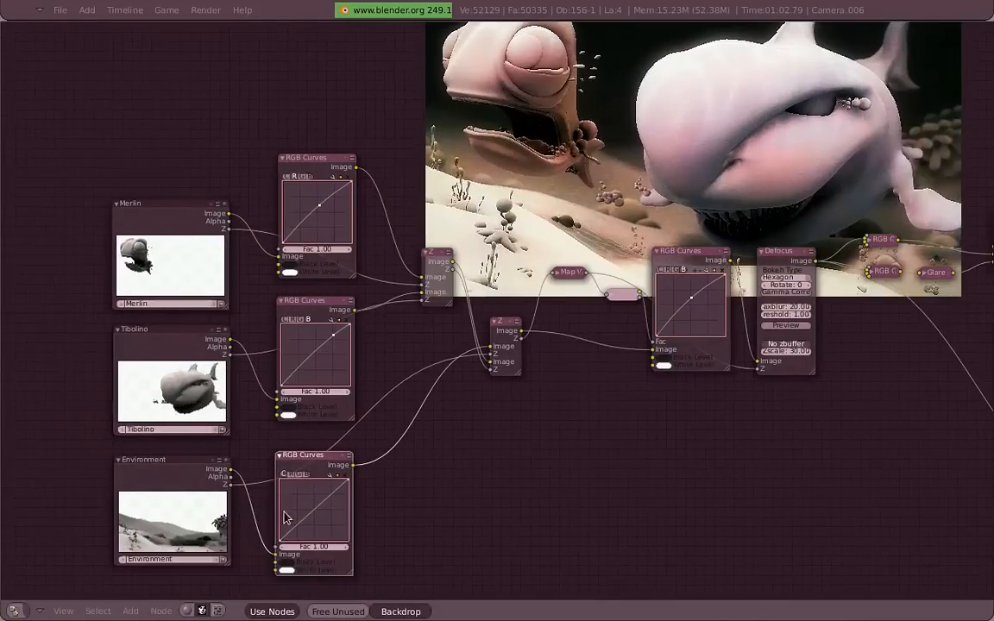
{"action": "left_click_drag", "start_coordinate": [287, 516], "coordinate": [300, 543]}
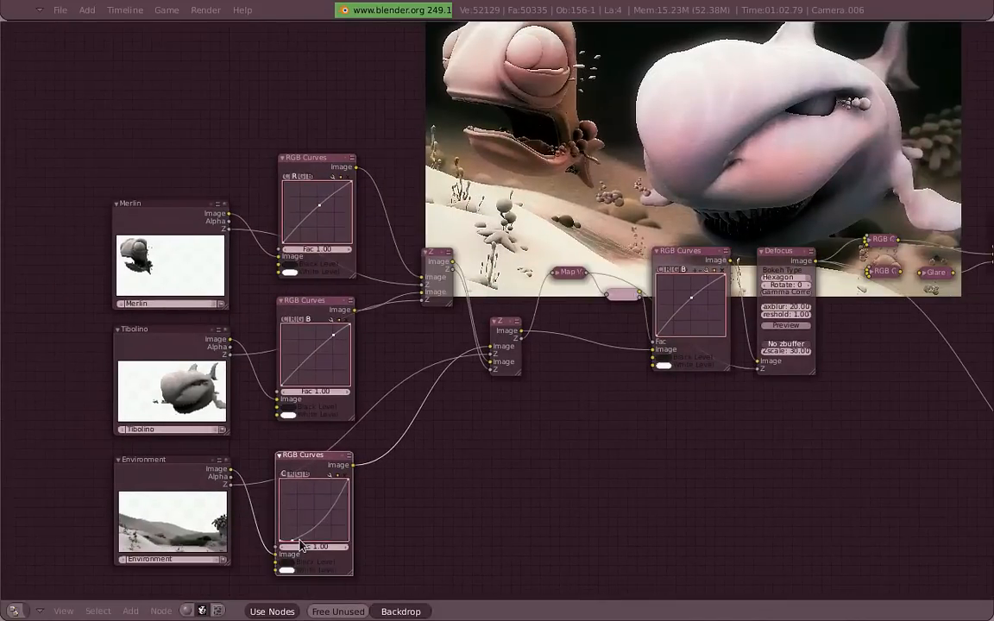
{"action": "left_click_drag", "start_coordinate": [300, 543], "coordinate": [339, 490]}
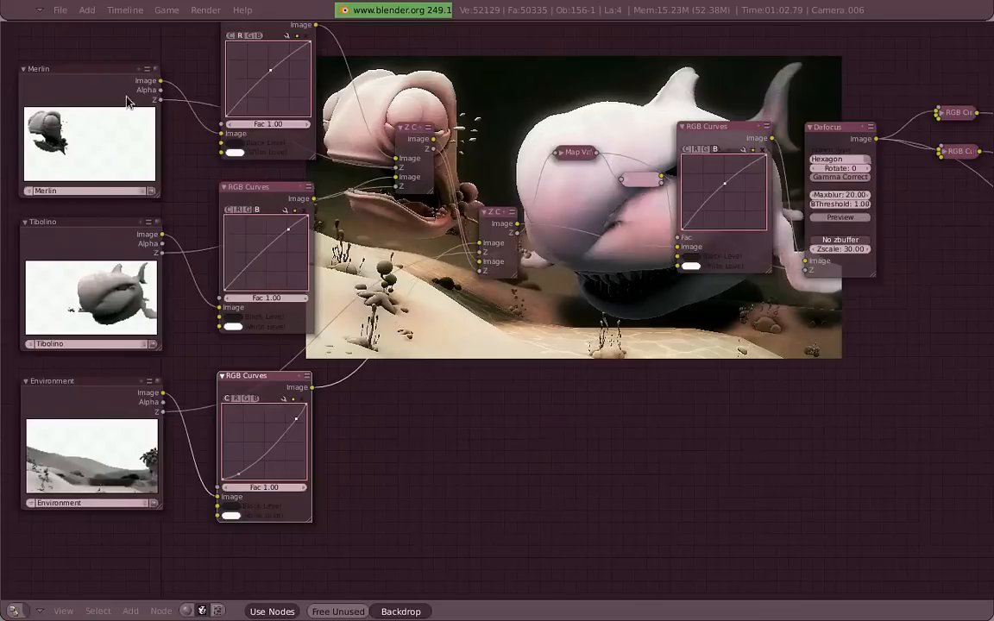
{"action": "mouse_move", "coordinate": [164, 112]}
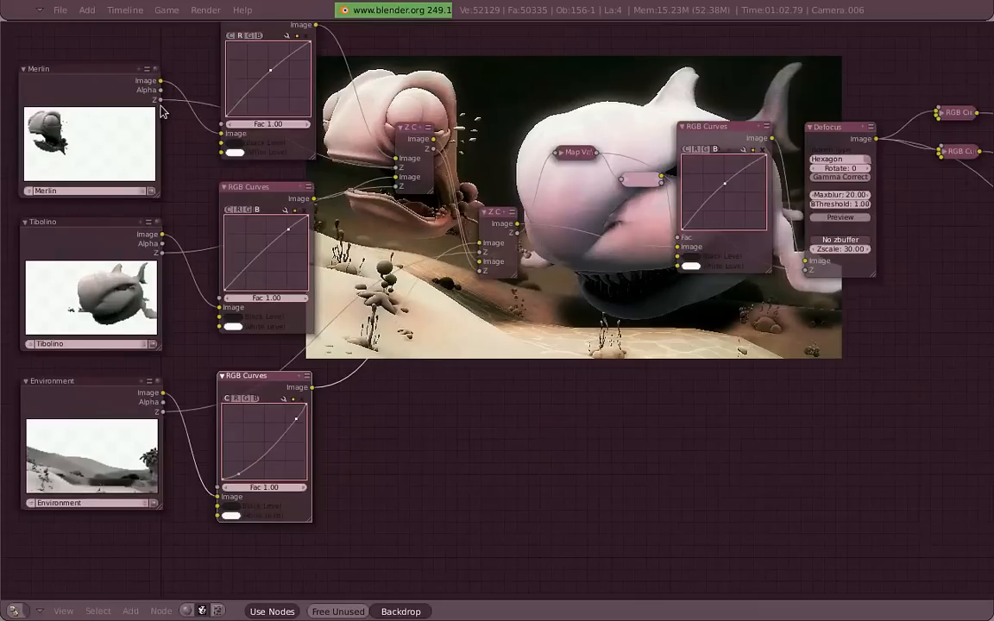
{"action": "mouse_move", "coordinate": [164, 411]}
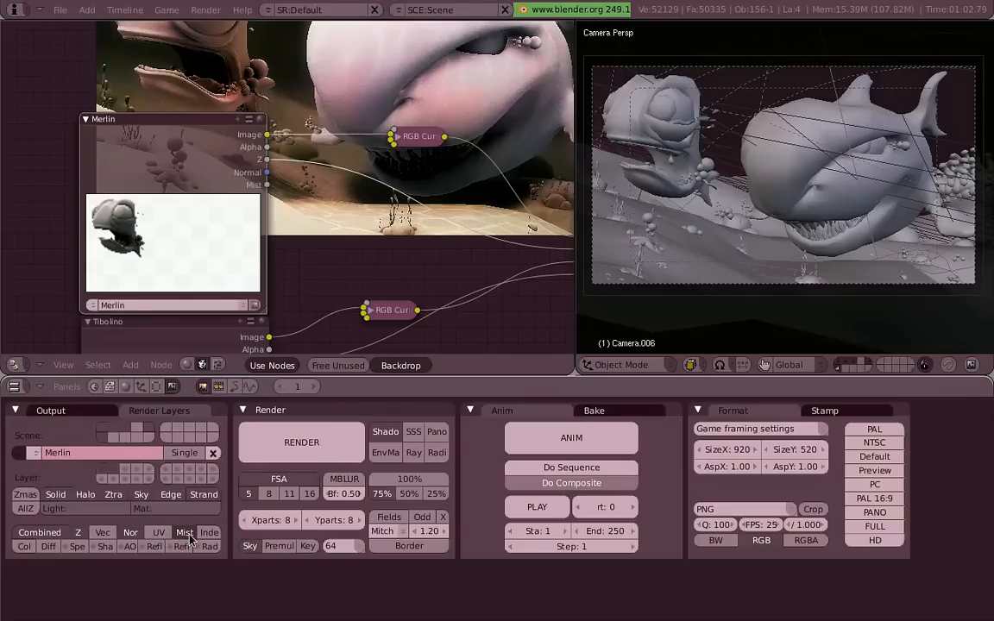
Step: Enable the Col pass for Merlin, toggling the Spe pass on and back off
{"action": "left_click", "coordinate": [248, 387]}
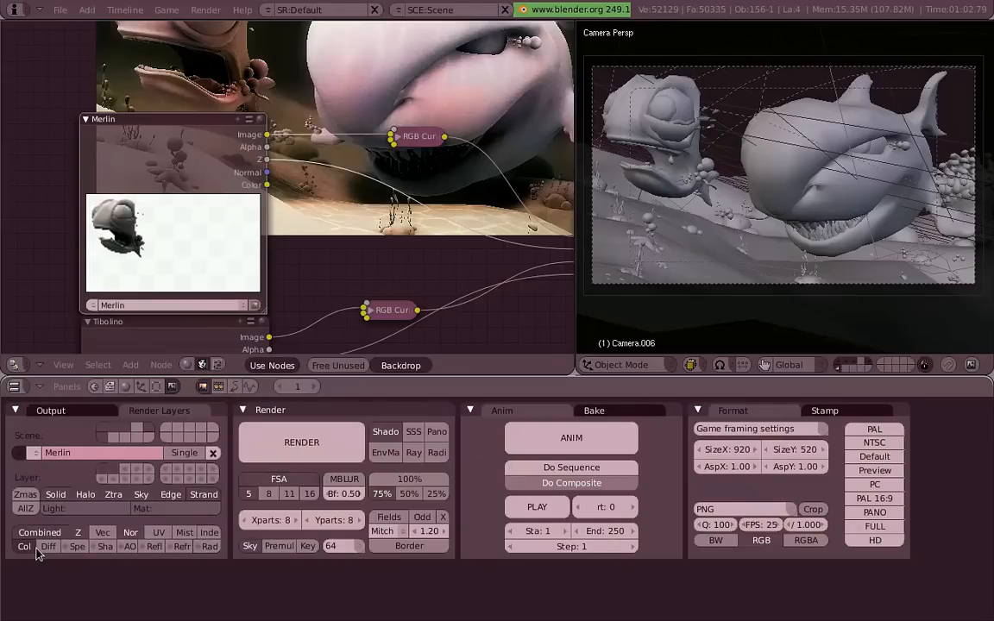
{"action": "left_click", "coordinate": [48, 547]}
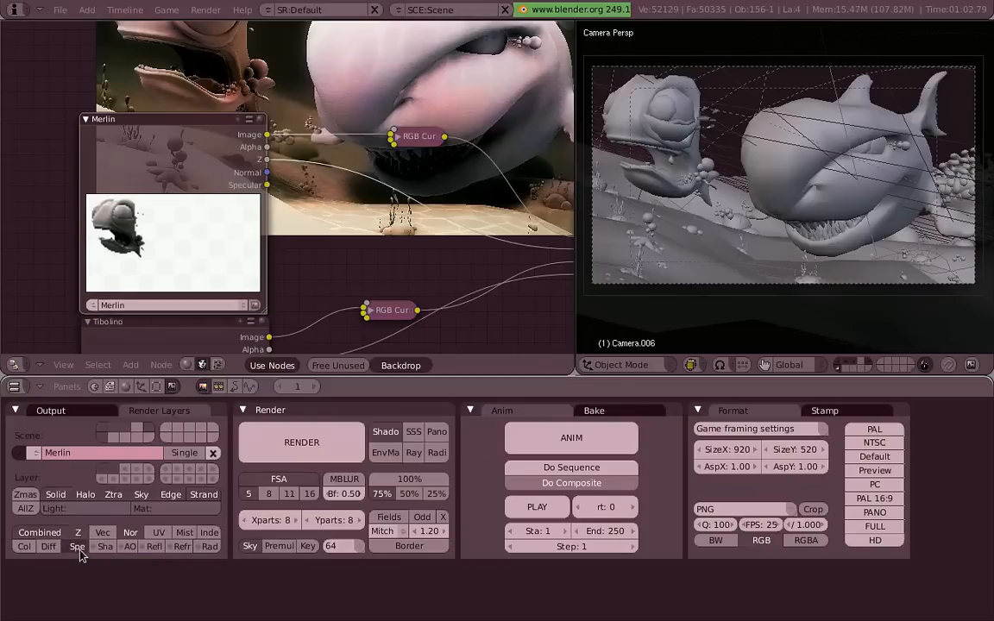
{"action": "left_click", "coordinate": [103, 545]}
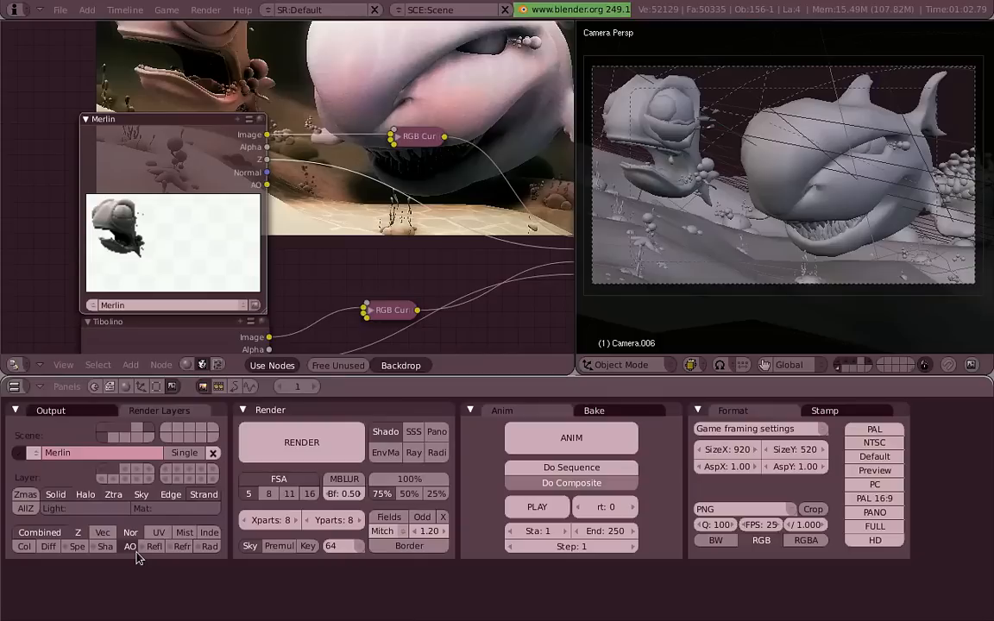
{"action": "mouse_move", "coordinate": [134, 557]}
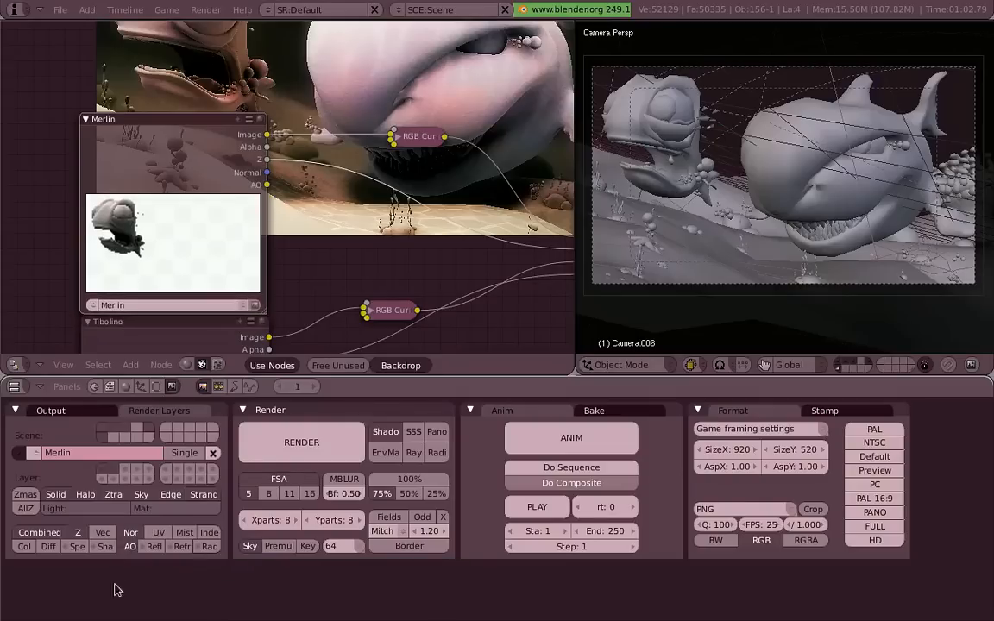
{"action": "mouse_move", "coordinate": [131, 553]}
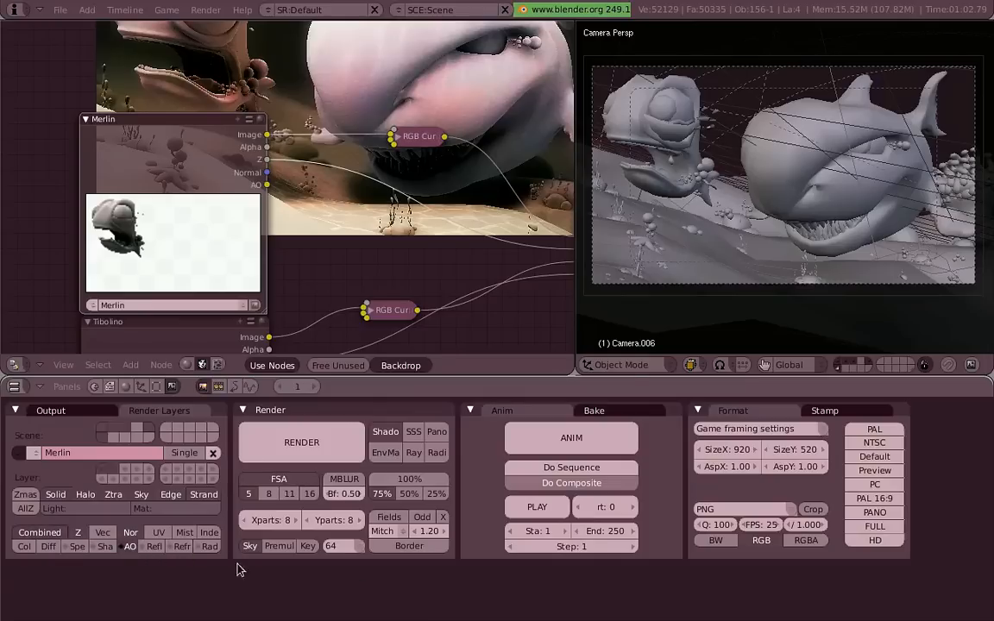
{"action": "mouse_move", "coordinate": [728, 250]}
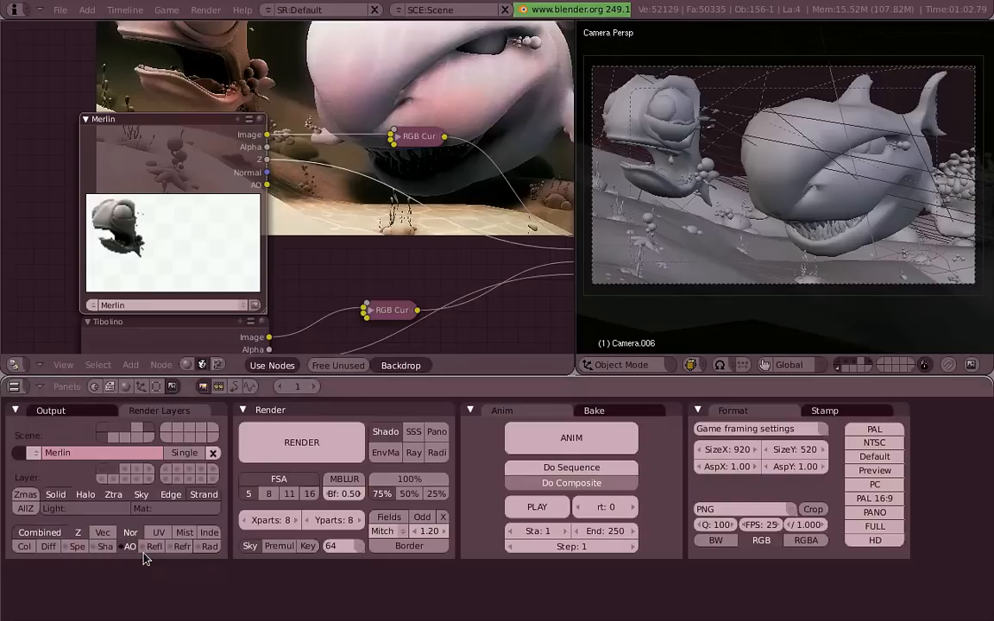
{"action": "mouse_move", "coordinate": [154, 545]}
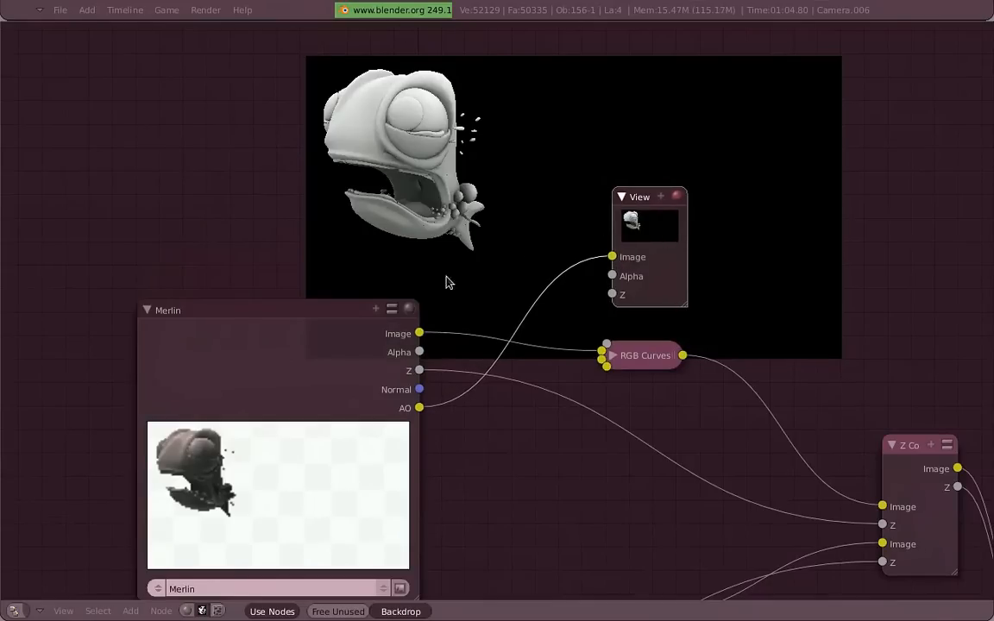
{"action": "mouse_move", "coordinate": [542, 276]}
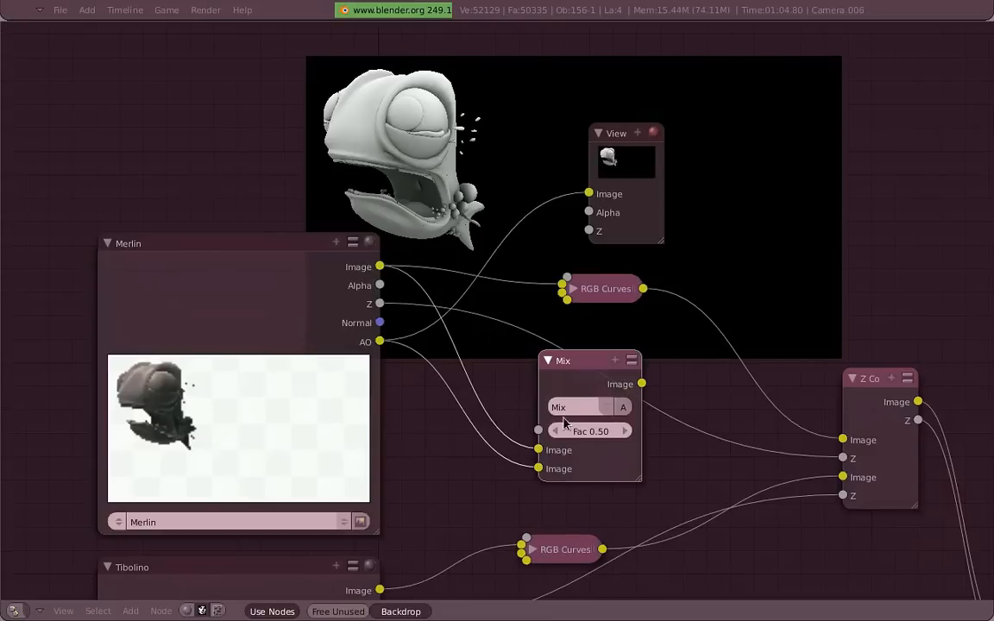
Step: Set the Mix node's blend type to Multiply for Merlin's AO
{"action": "left_click", "coordinate": [578, 407]}
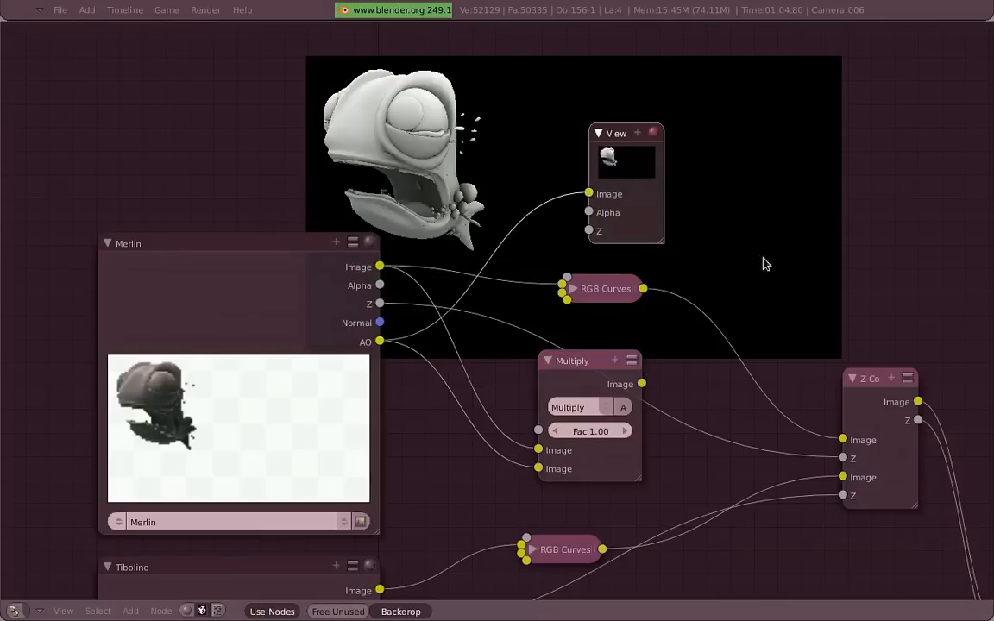
{"action": "mouse_move", "coordinate": [707, 185]}
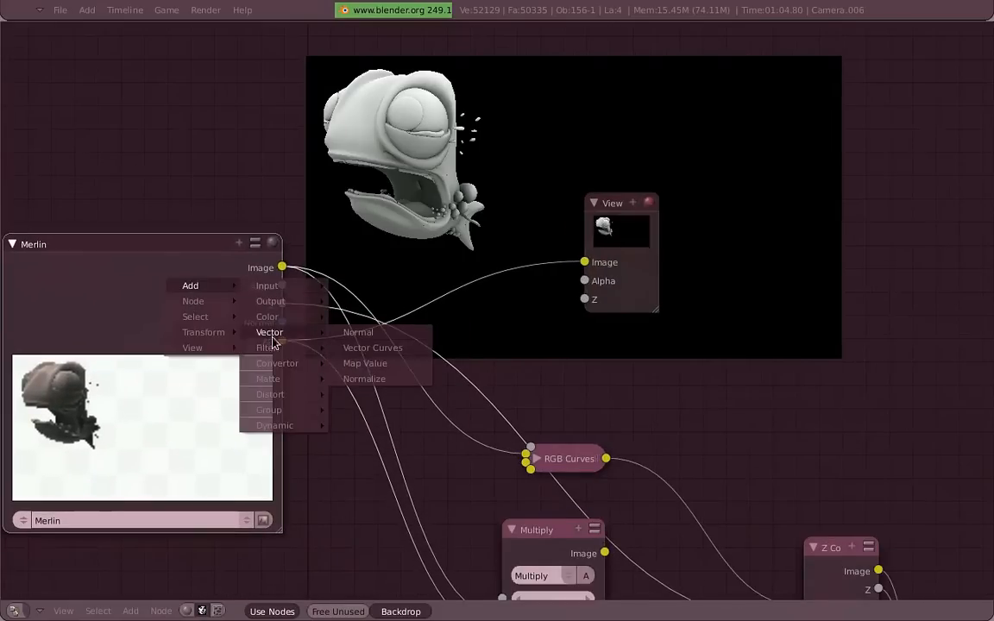
{"action": "mouse_move", "coordinate": [277, 362]}
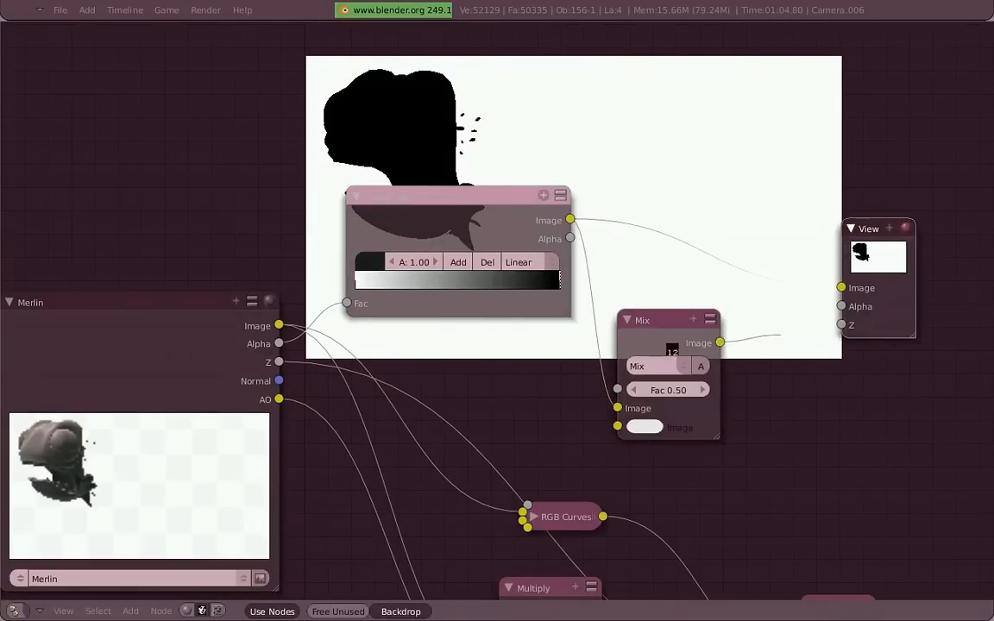
Step: Wire the ColorRamp output into the new Add-mode Mix node at full factor
{"action": "left_click_drag", "start_coordinate": [642, 319], "coordinate": [700, 290]}
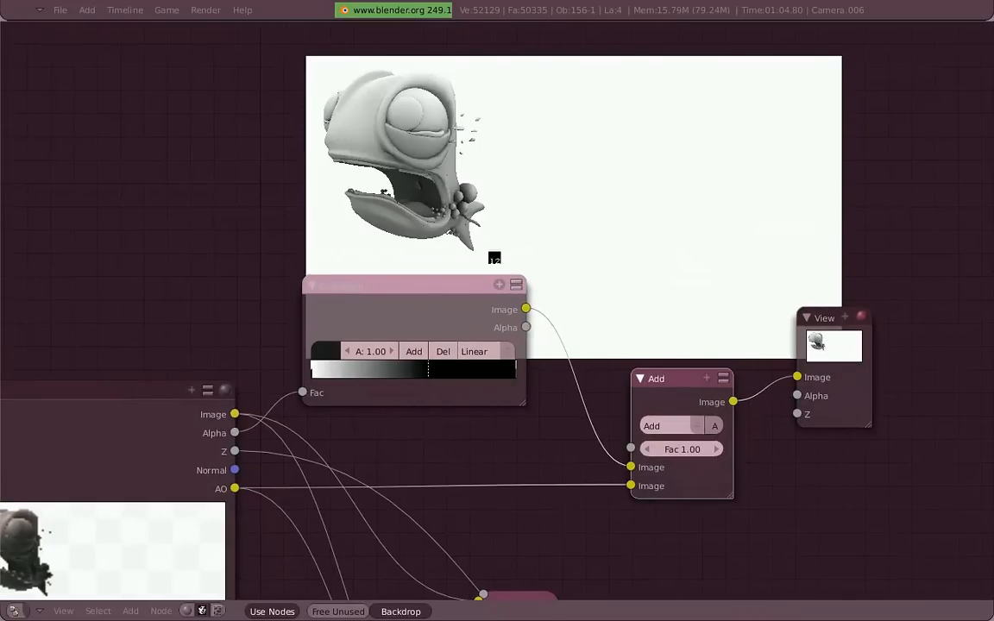
{"action": "mouse_move", "coordinate": [711, 259]}
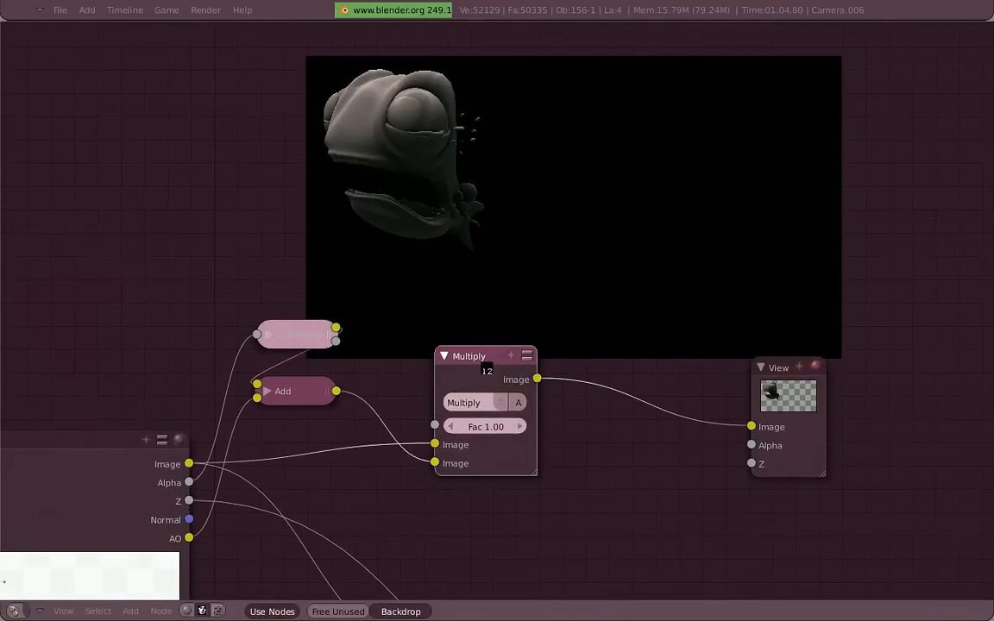
Step: Test the Multiply factor, move Multiply aside, and add an RGB Curves node before it
{"action": "left_click_drag", "start_coordinate": [501, 424], "coordinate": [448, 425]}
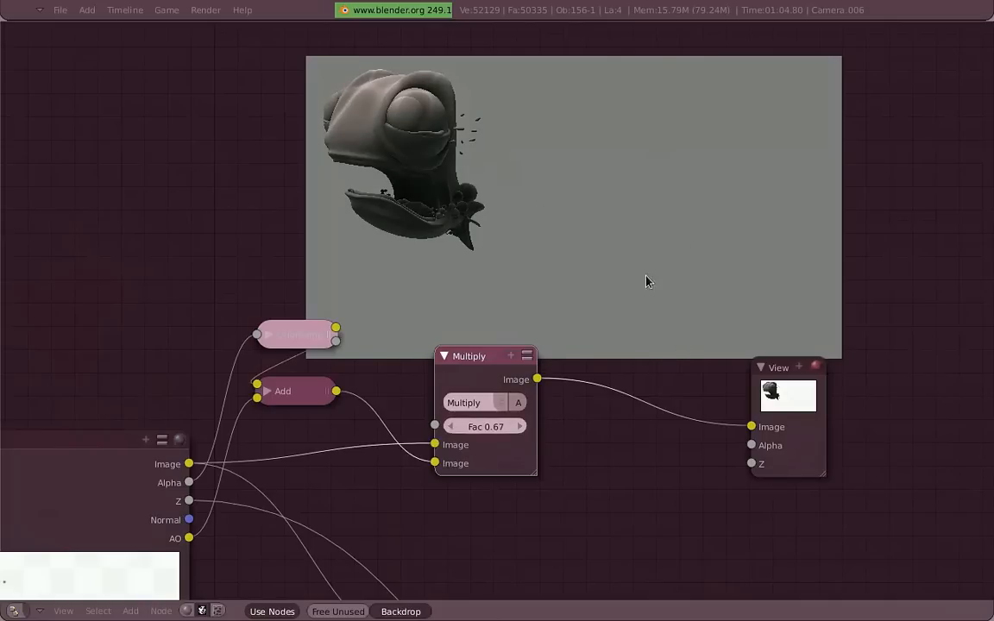
{"action": "left_click_drag", "start_coordinate": [487, 426], "coordinate": [521, 427]}
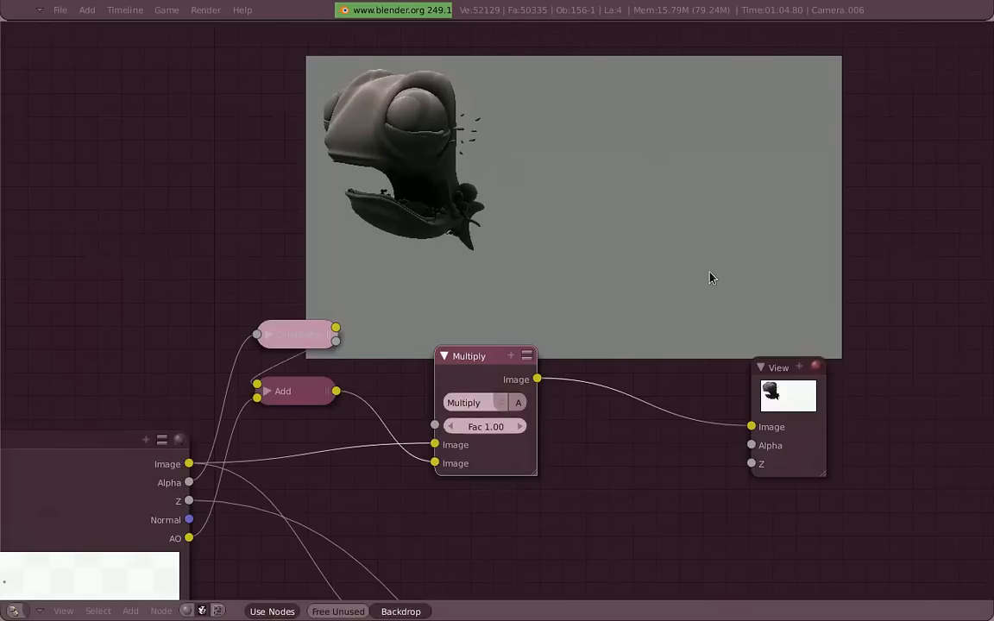
{"action": "left_click_drag", "start_coordinate": [469, 355], "coordinate": [590, 362]}
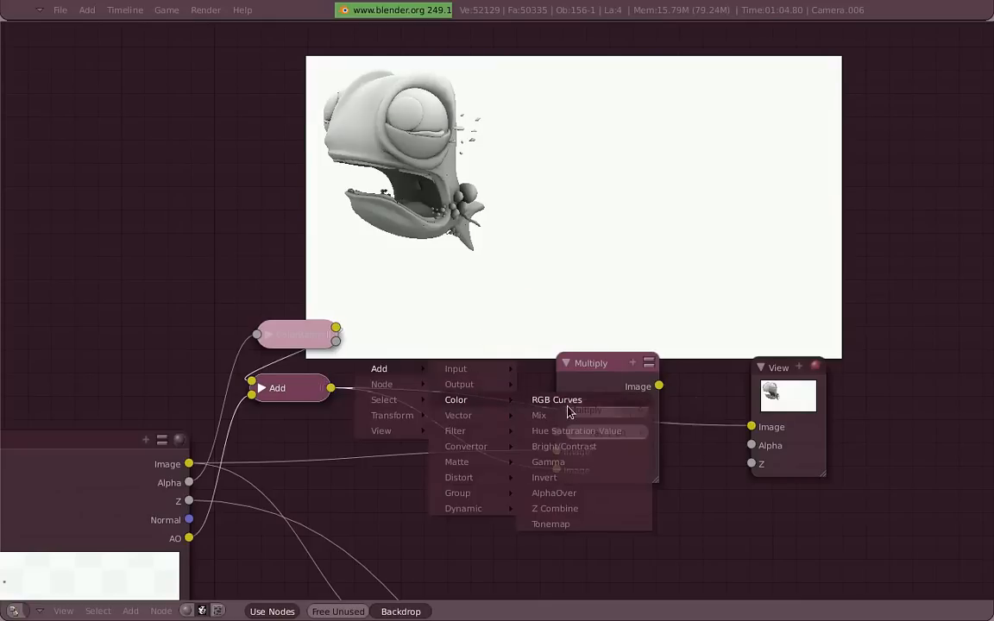
{"action": "left_click", "coordinate": [555, 400]}
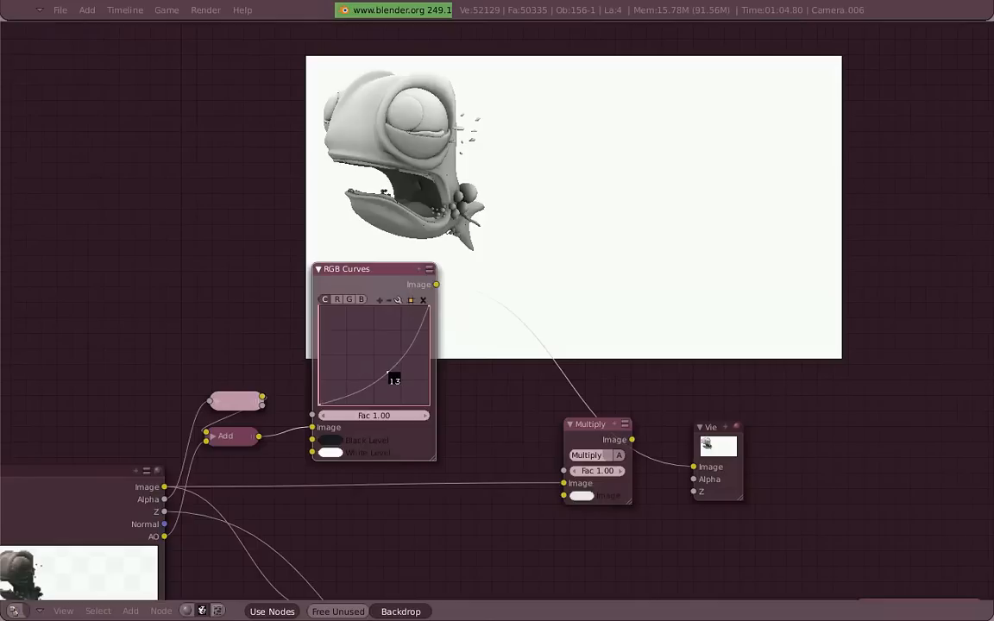
Step: Bend the combined curve up to brighten the AO and shift one channel for a soft pink tint
{"action": "left_click_drag", "start_coordinate": [393, 379], "coordinate": [359, 333]}
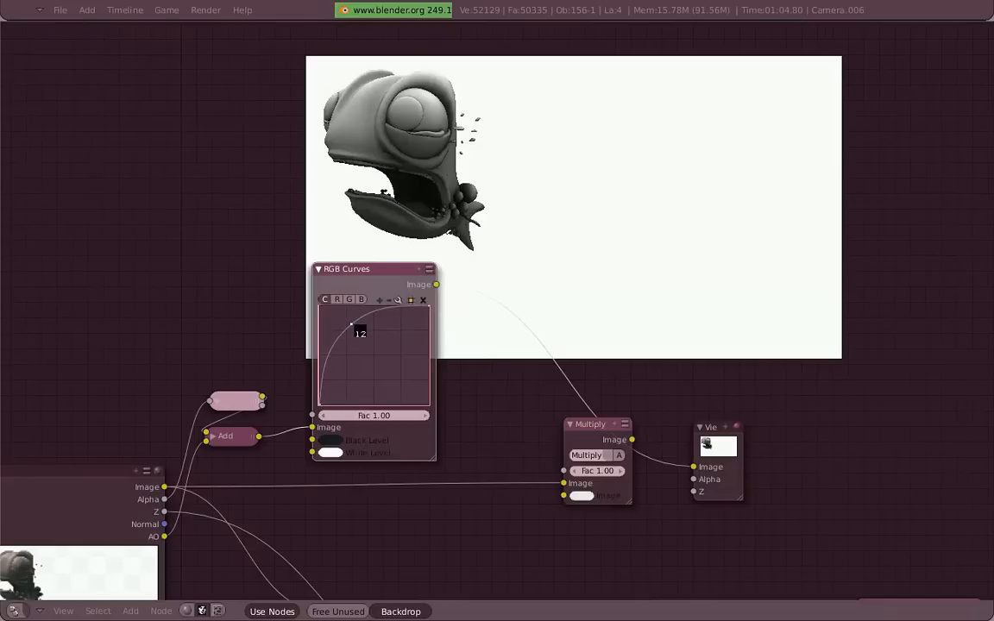
{"action": "left_click_drag", "start_coordinate": [359, 335], "coordinate": [349, 324]}
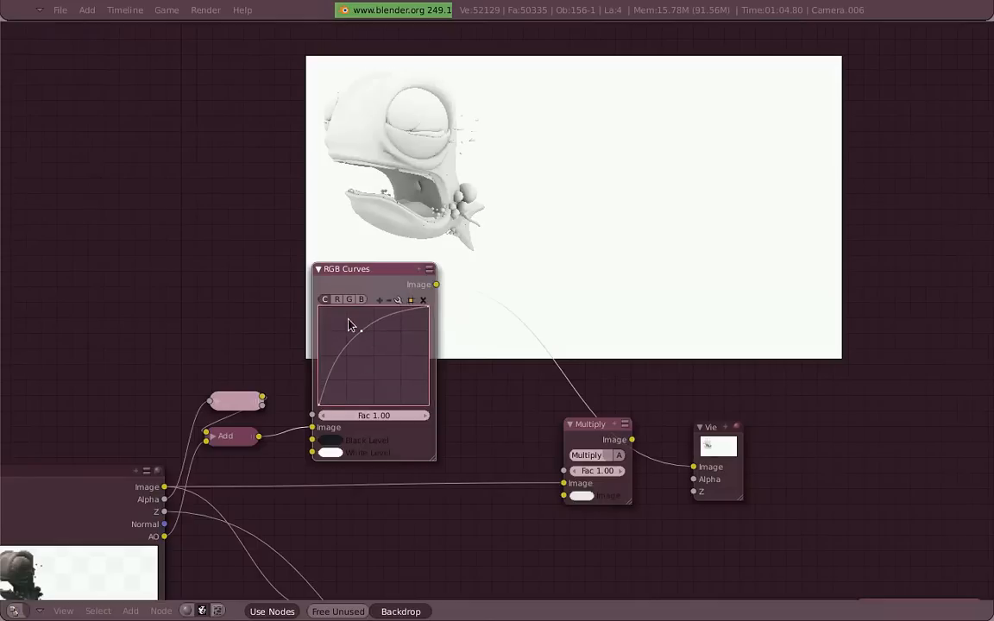
{"action": "left_click_drag", "start_coordinate": [349, 324], "coordinate": [371, 338]}
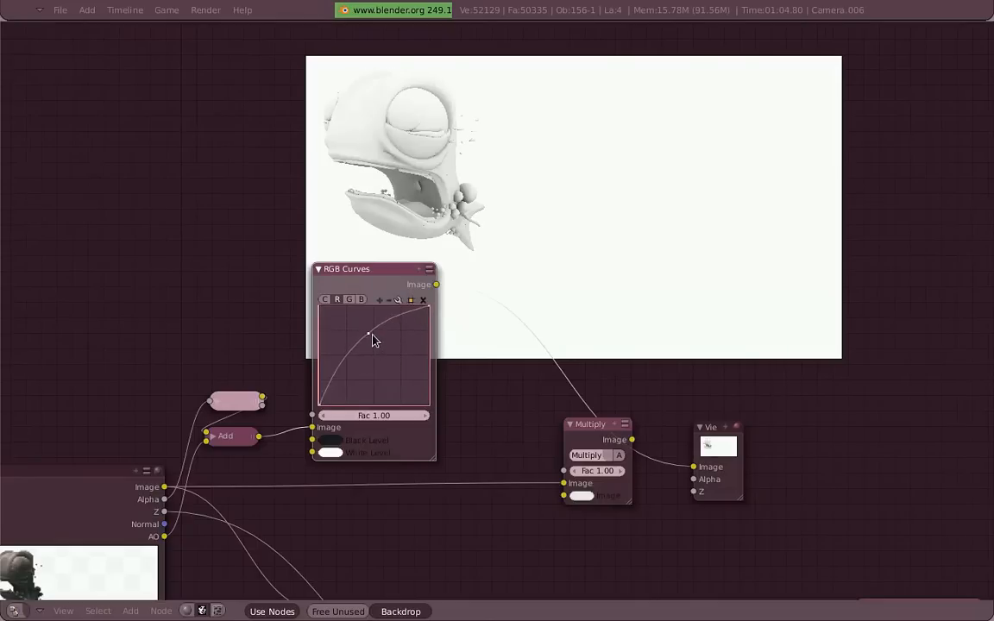
{"action": "left_click_drag", "start_coordinate": [370, 334], "coordinate": [376, 335]}
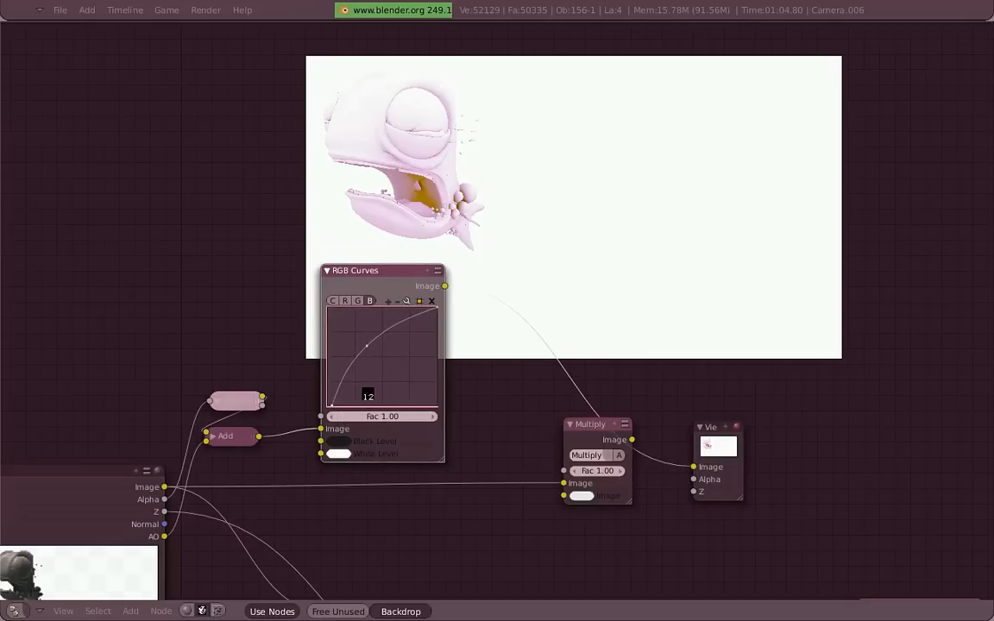
{"action": "left_click_drag", "start_coordinate": [367, 345], "coordinate": [380, 345]}
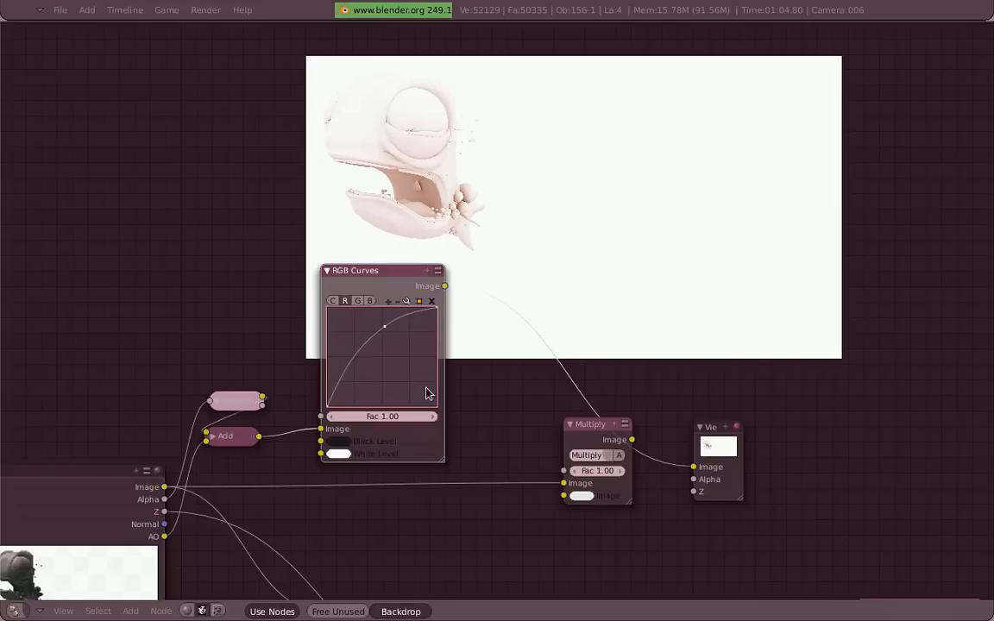
Step: Wire the curved AO into Multiply, reshape the curve gently, and raise Multiply Fac to 2.00
{"action": "left_click_drag", "start_coordinate": [383, 326], "coordinate": [388, 320]}
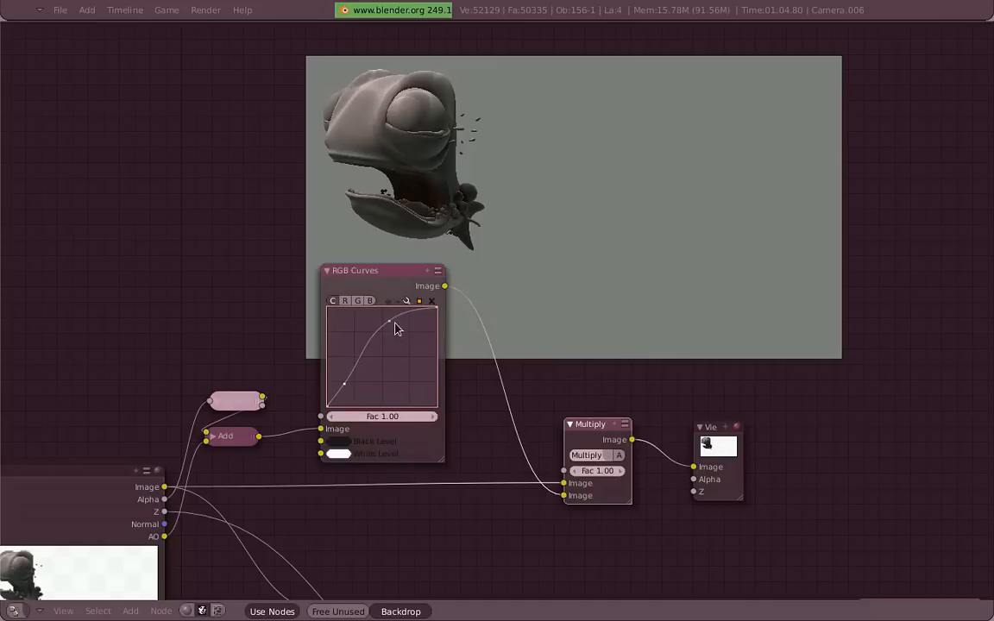
{"action": "left_click_drag", "start_coordinate": [393, 328], "coordinate": [354, 390]}
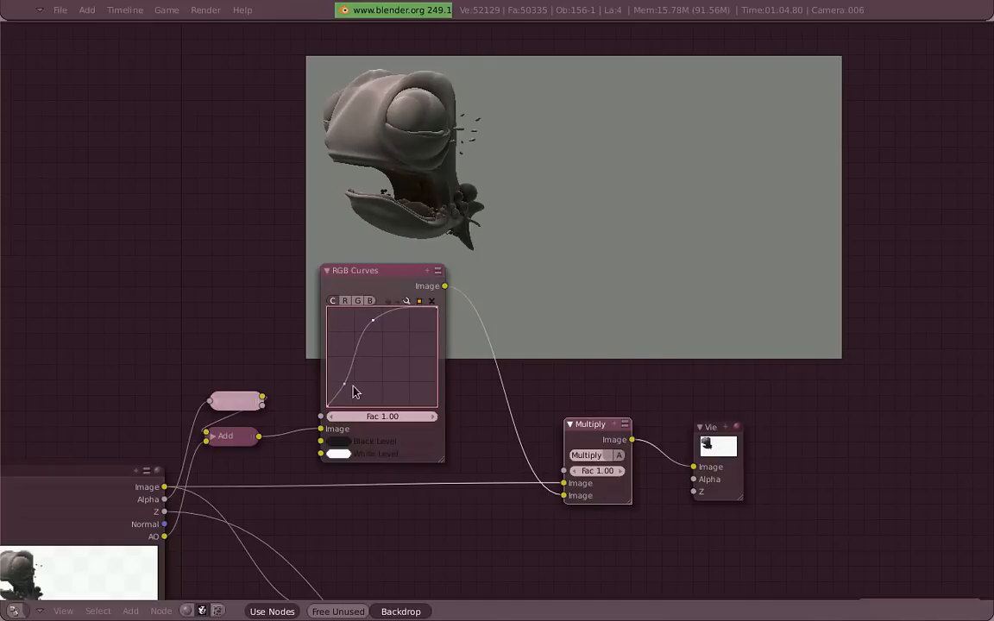
{"action": "left_click_drag", "start_coordinate": [352, 393], "coordinate": [331, 383]}
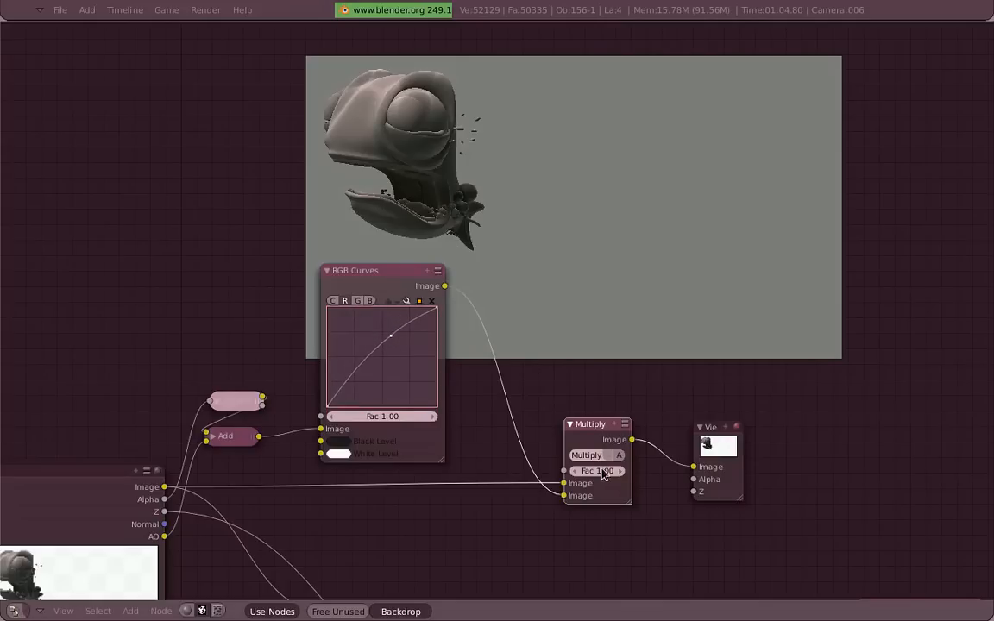
{"action": "left_click_drag", "start_coordinate": [597, 469], "coordinate": [604, 469]}
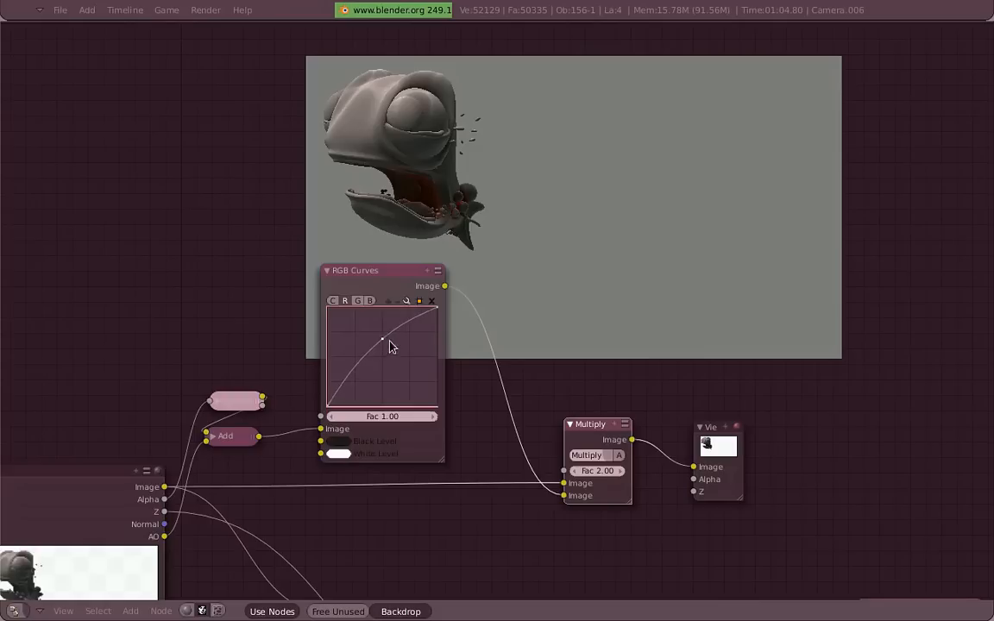
{"action": "left_click_drag", "start_coordinate": [383, 338], "coordinate": [405, 324]}
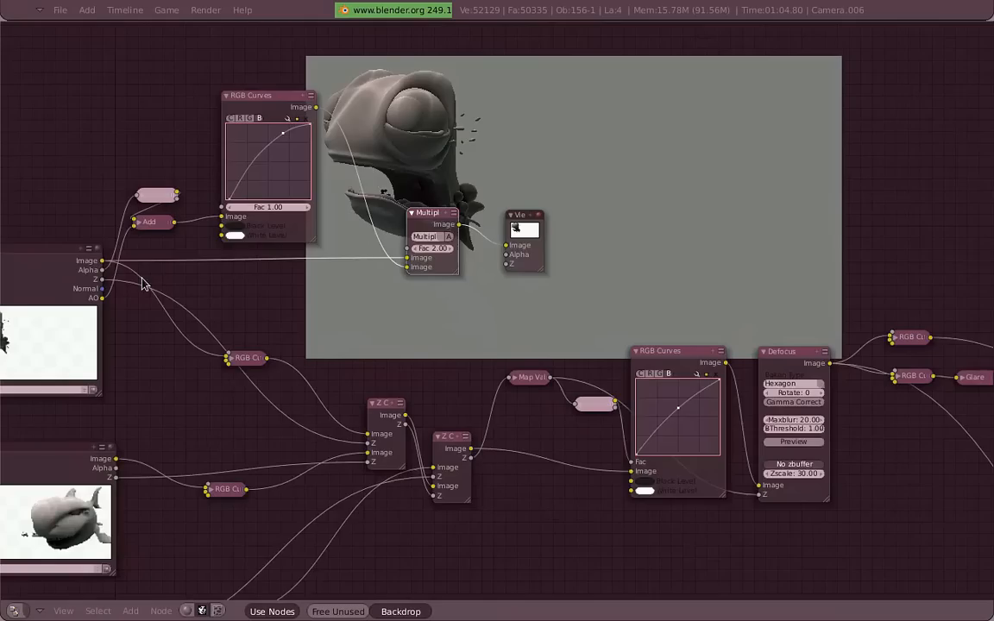
Step: Reposition the collapsed RGB Curves node and bring up the node grouping options
{"action": "left_click_drag", "start_coordinate": [245, 357], "coordinate": [307, 377]}
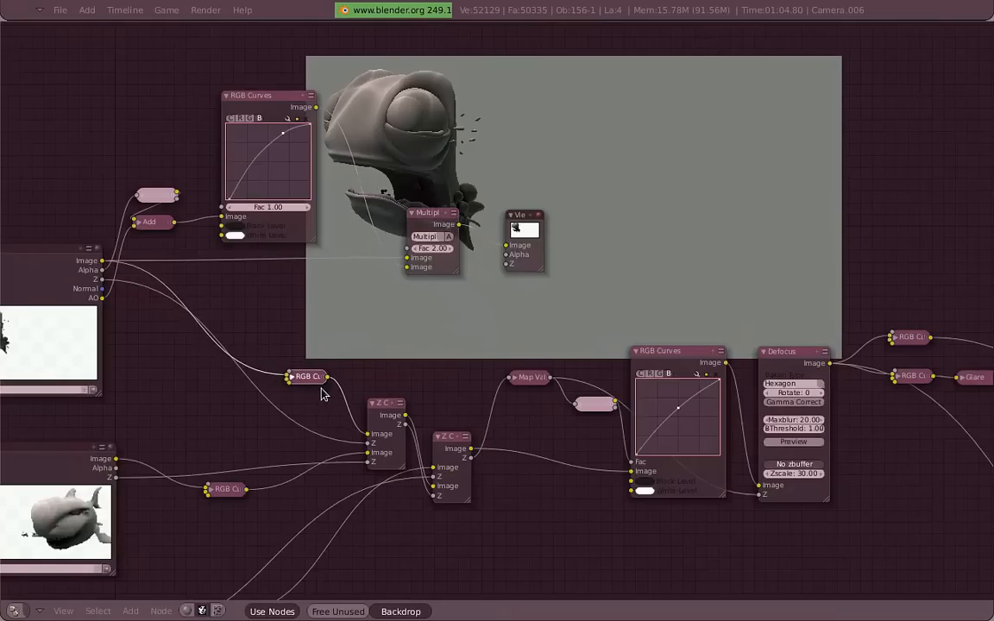
{"action": "left_click_drag", "start_coordinate": [307, 376], "coordinate": [261, 376]}
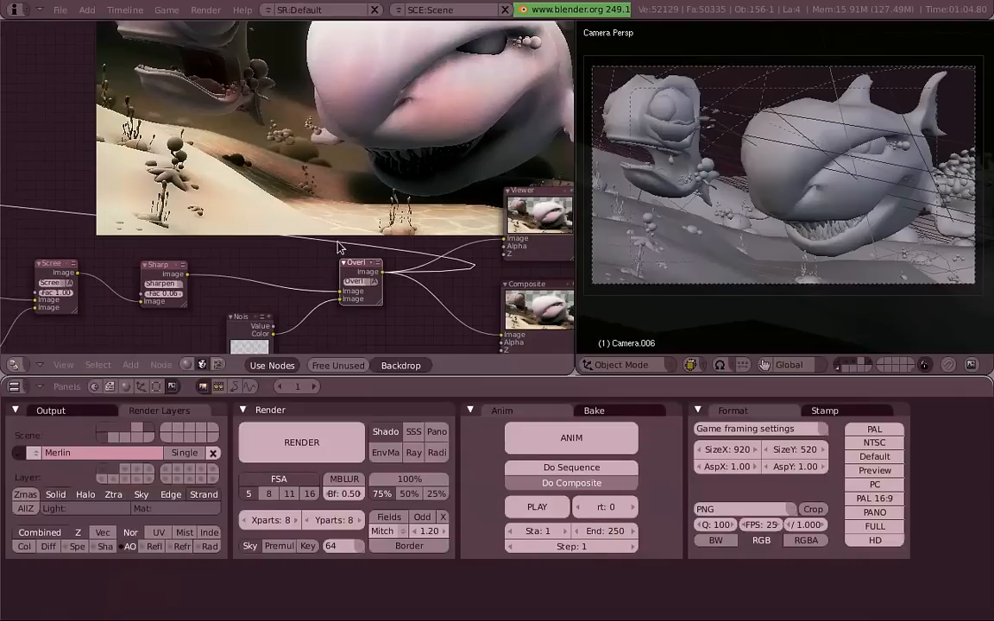
{"action": "left_click", "coordinate": [138, 364]}
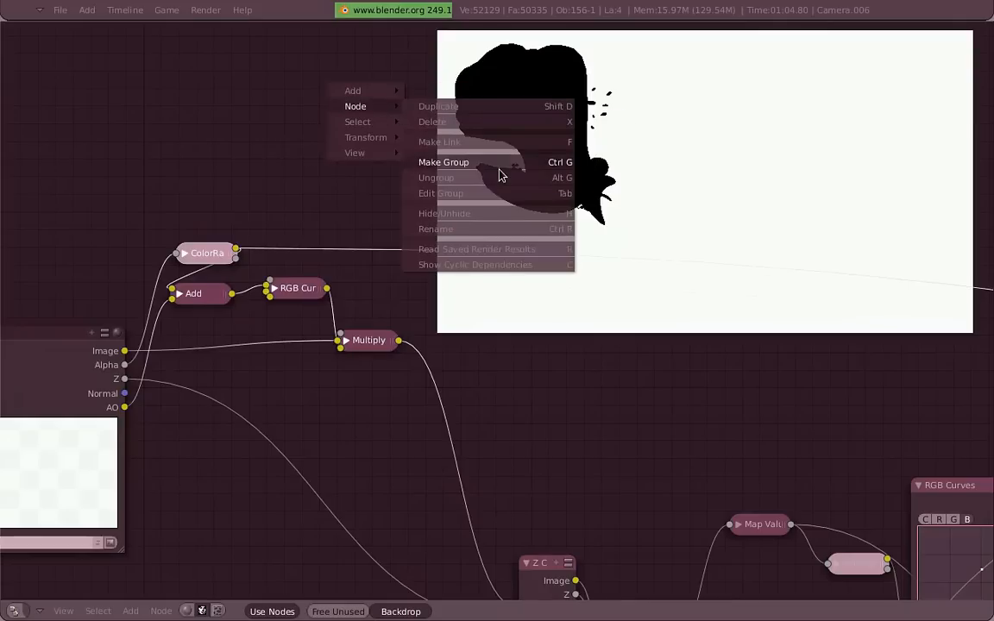
Step: Group the ColorRamp, Add, RGB Curves and Multiply nodes as 'AO thingie'
{"action": "left_click", "coordinate": [443, 163]}
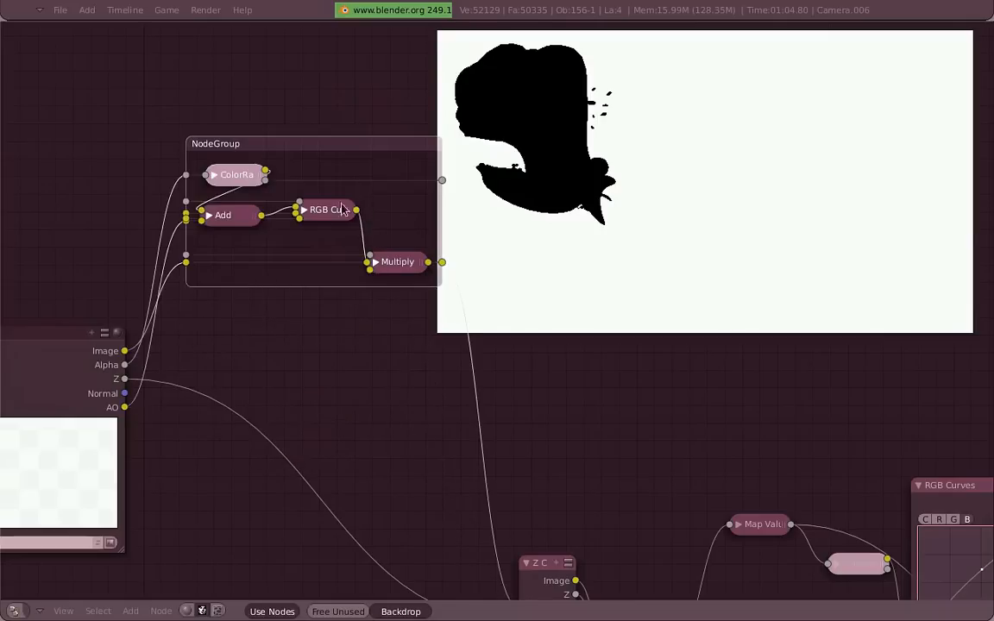
{"action": "left_click", "coordinate": [213, 176]}
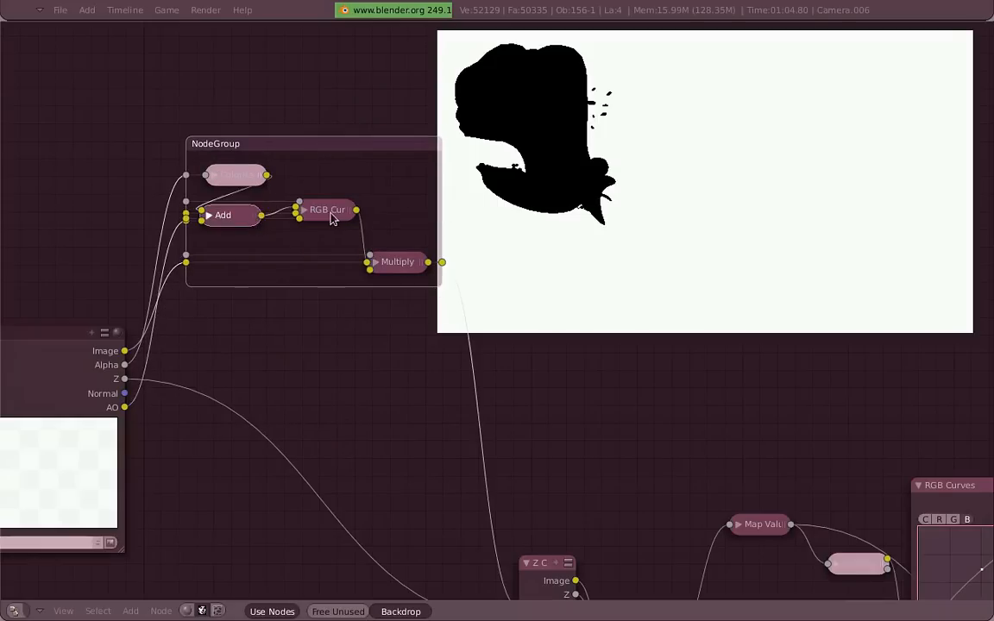
{"action": "left_click", "coordinate": [300, 210]}
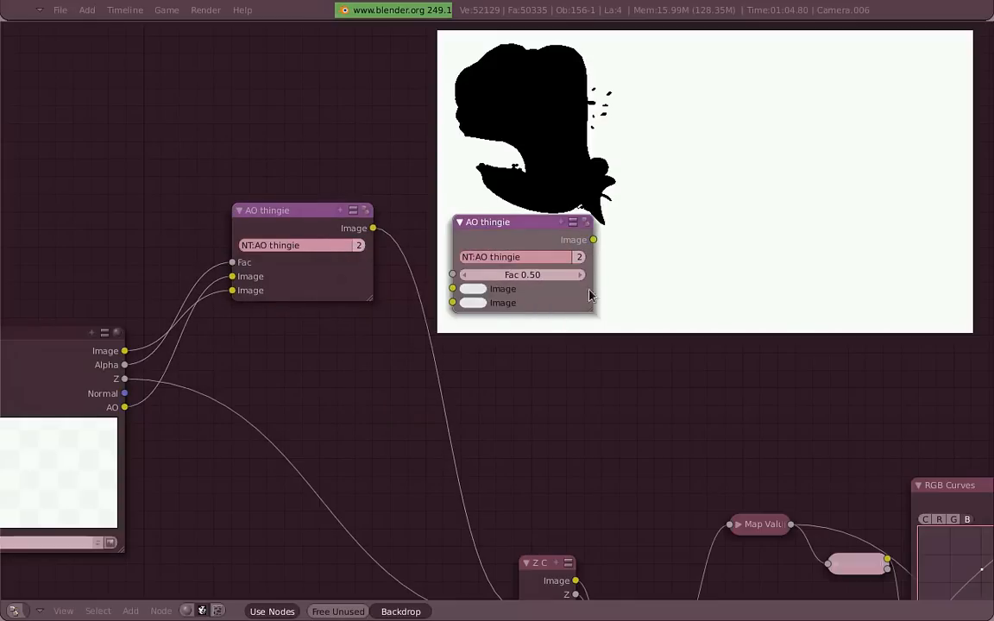
{"action": "mouse_move", "coordinate": [455, 317]}
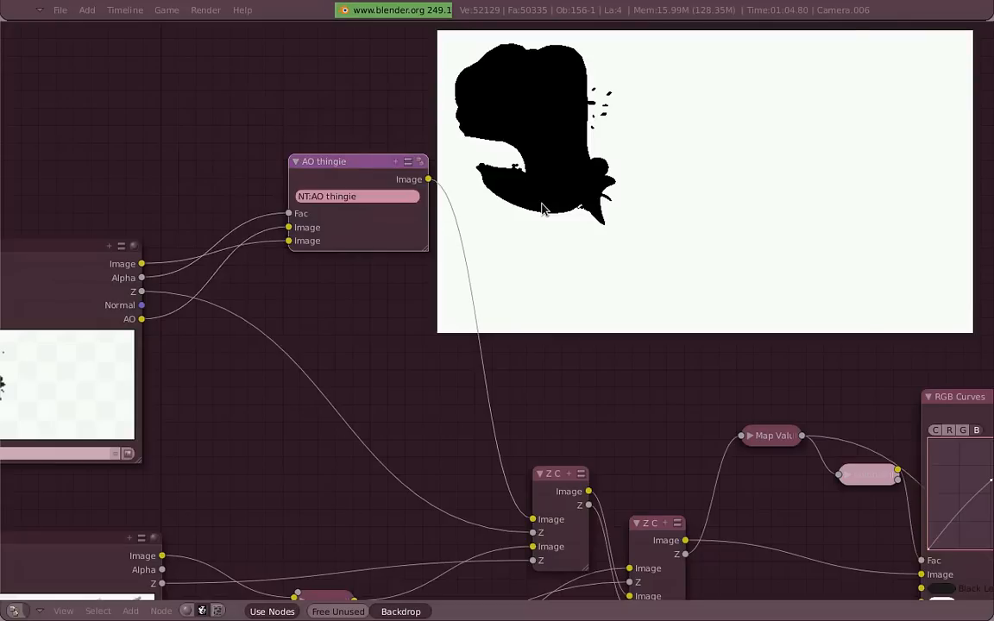
{"action": "mouse_move", "coordinate": [365, 172]}
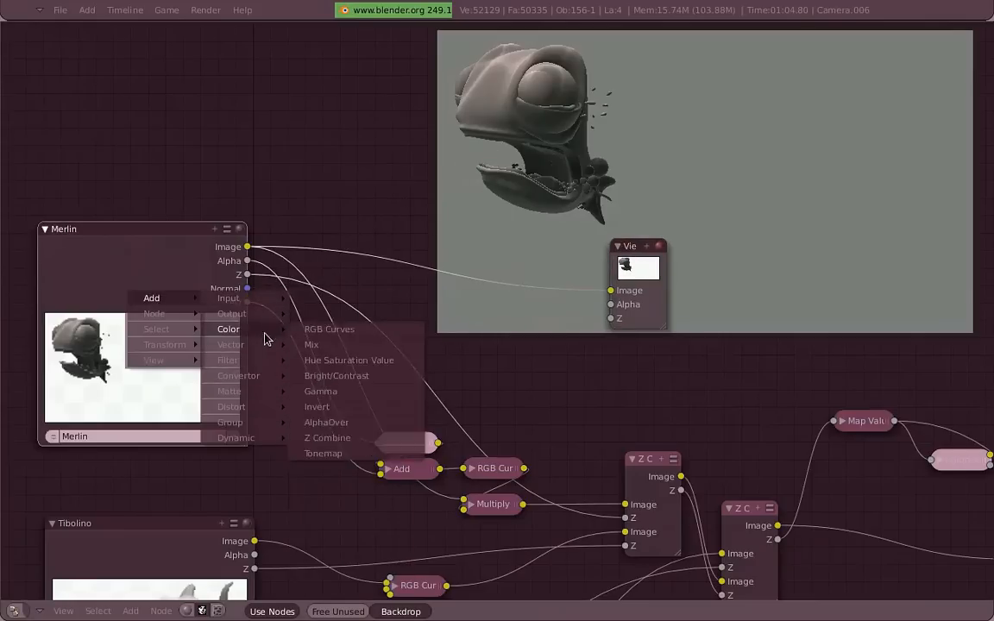
{"action": "mouse_move", "coordinate": [231, 345]}
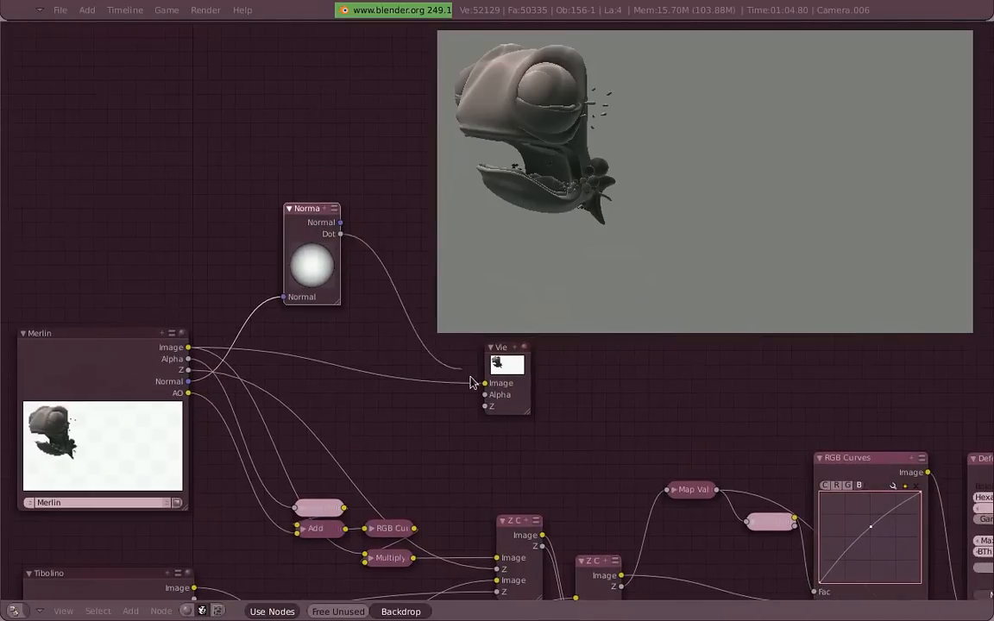
Step: Rotate the Normal node's sphere so only Merlin's side edge lights, and move the Viewer aside
{"action": "left_click_drag", "start_coordinate": [507, 347], "coordinate": [504, 289]}
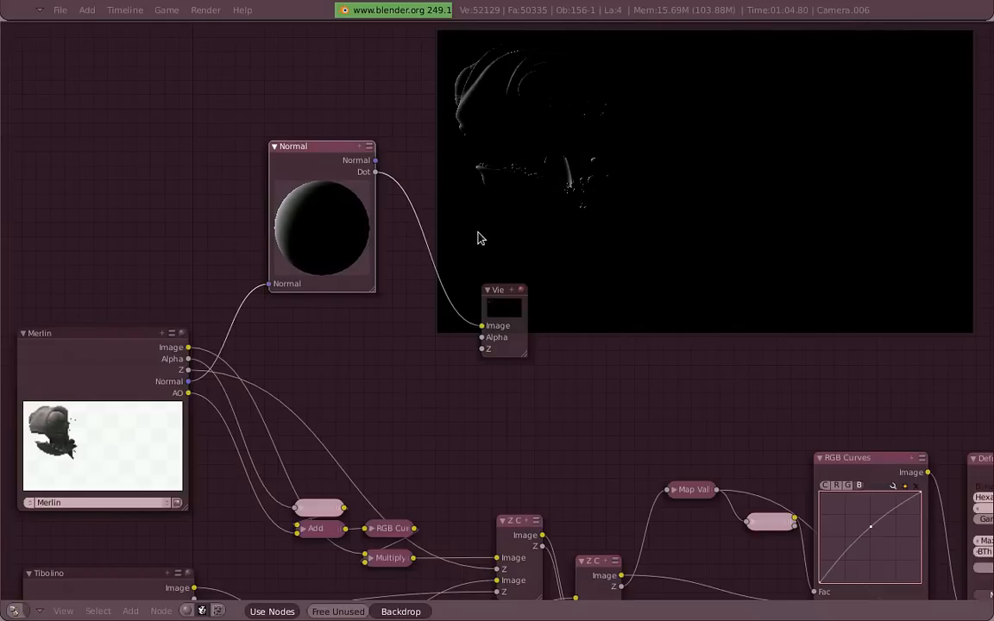
{"action": "left_click_drag", "start_coordinate": [497, 290], "coordinate": [594, 294]}
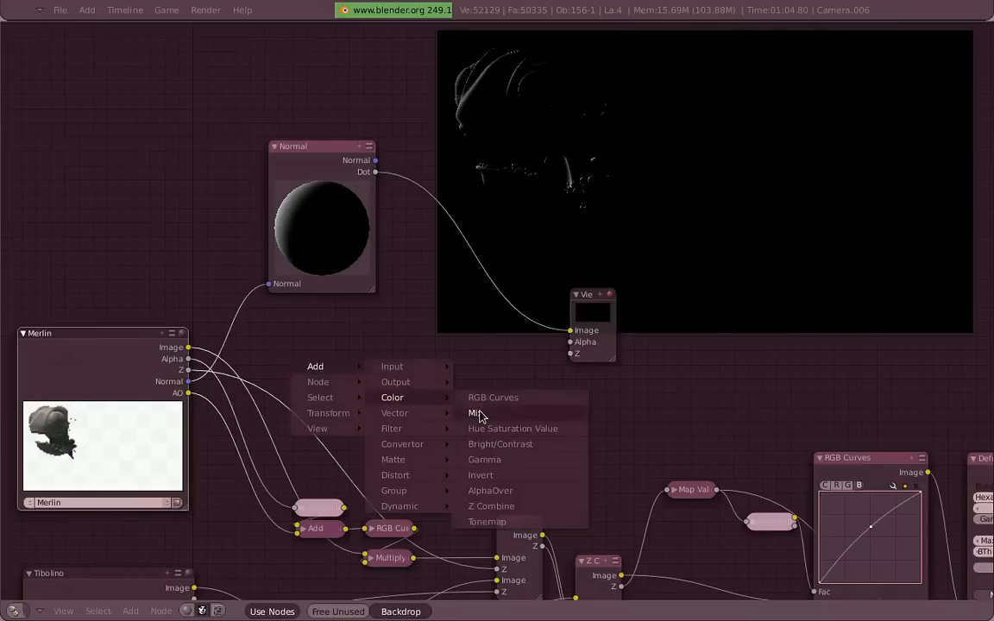
Step: Add an Add-mode Mix combining Merlin's image with the Normal Dot output through a ColorRamp
{"action": "left_click", "coordinate": [477, 412]}
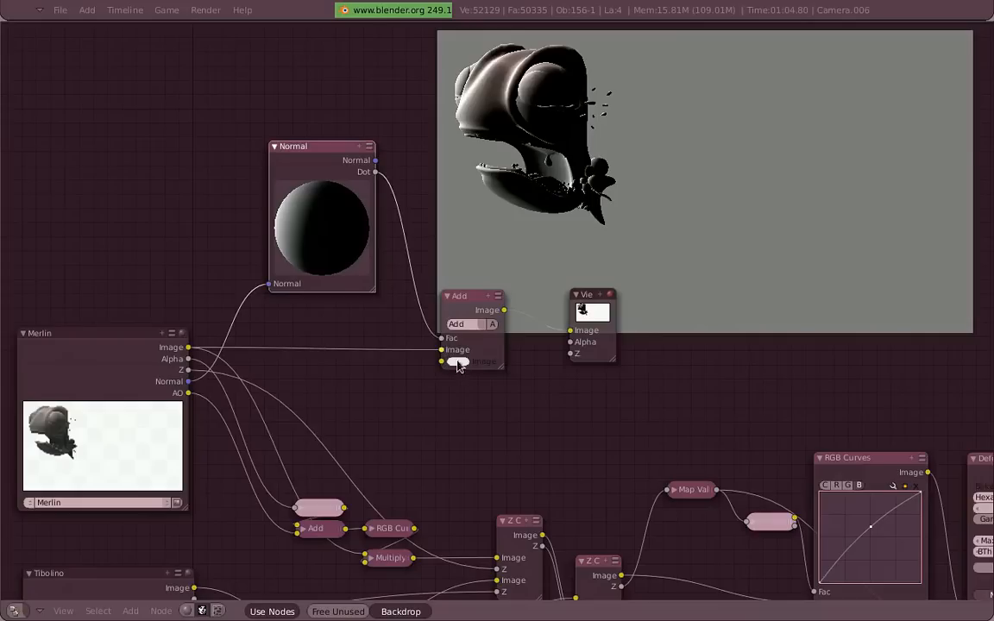
{"action": "left_click", "coordinate": [463, 362]}
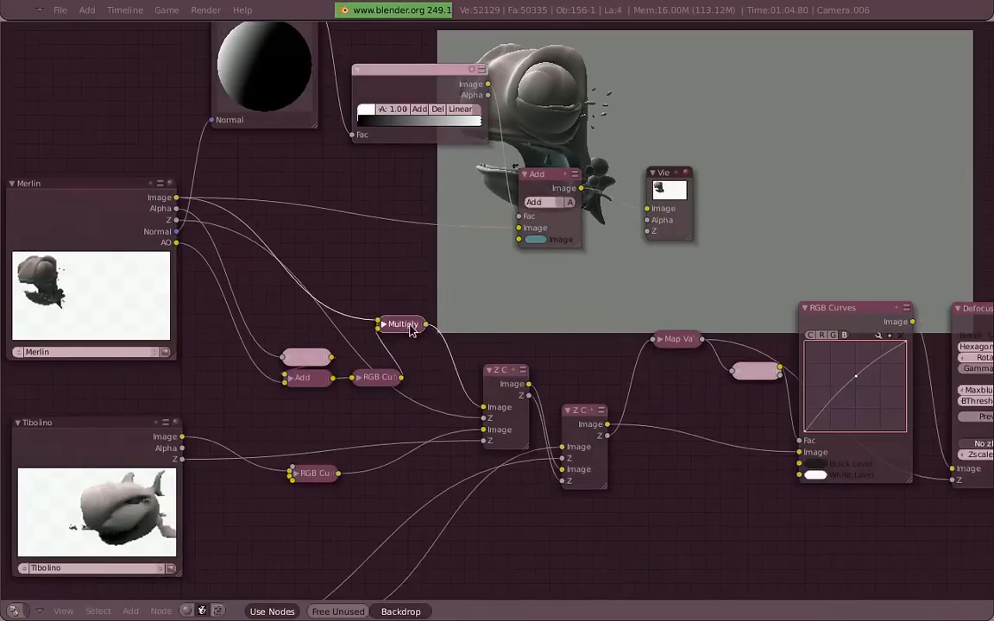
Step: Connect the side-lit Merlin into the main composite chain and zoom out to check the full shot
{"action": "left_click_drag", "start_coordinate": [404, 324], "coordinate": [459, 319]}
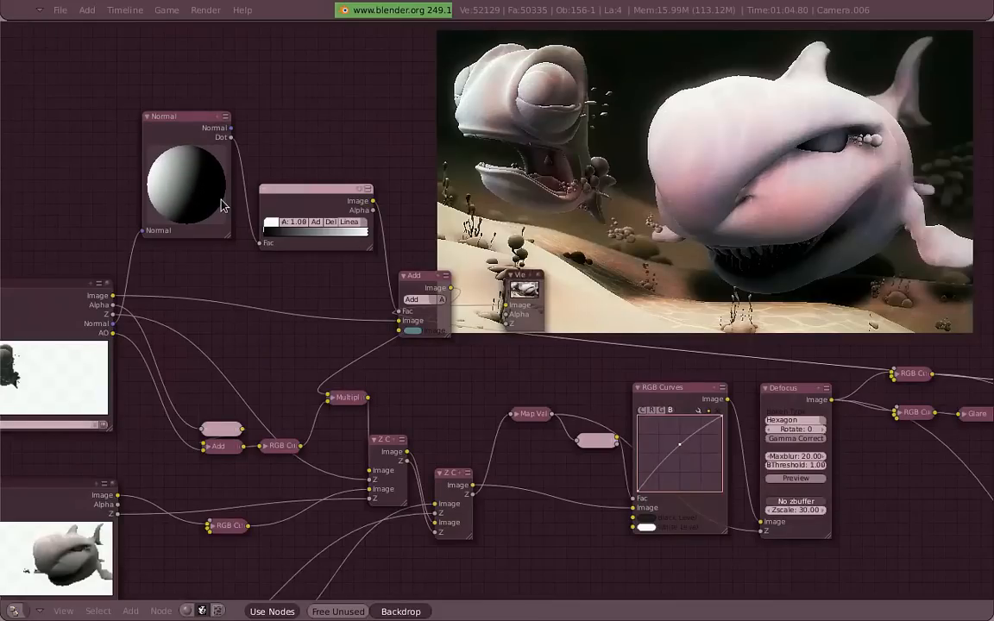
{"action": "mouse_move", "coordinate": [559, 50]}
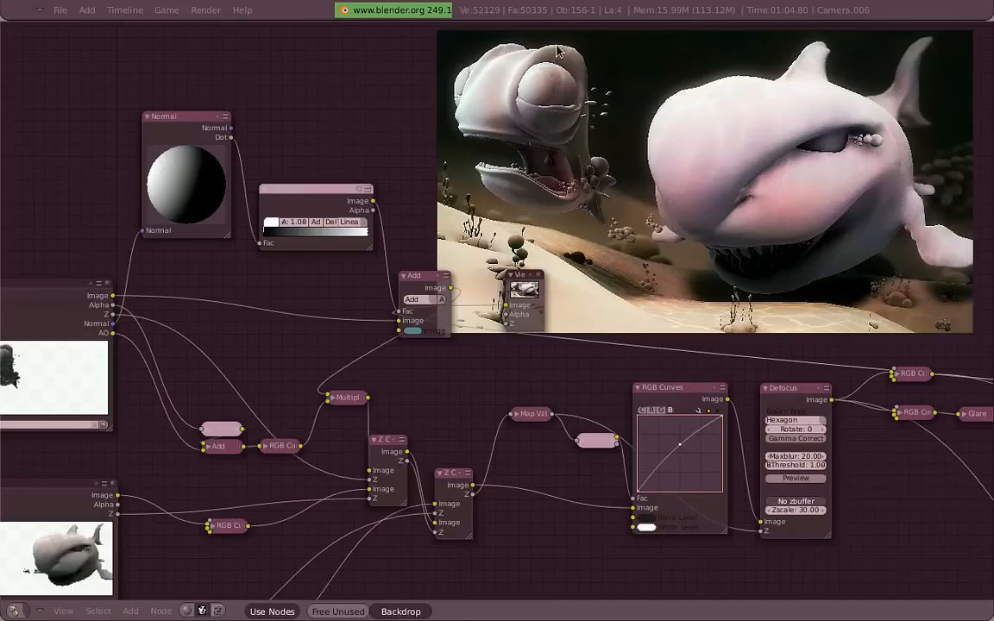
{"action": "mouse_move", "coordinate": [424, 255]}
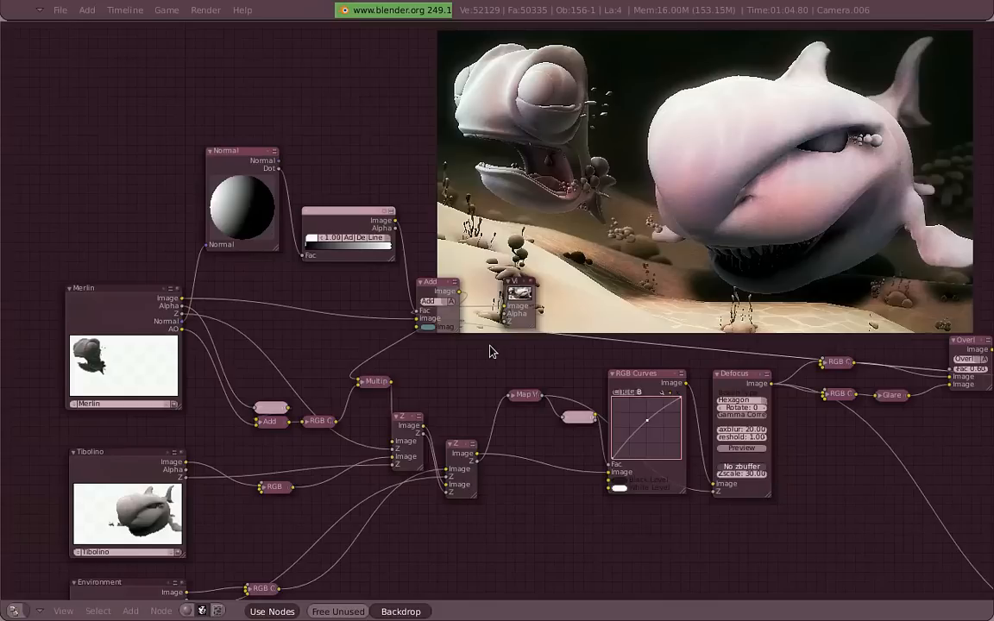
{"action": "left_click_drag", "start_coordinate": [517, 307], "coordinate": [802, 307]}
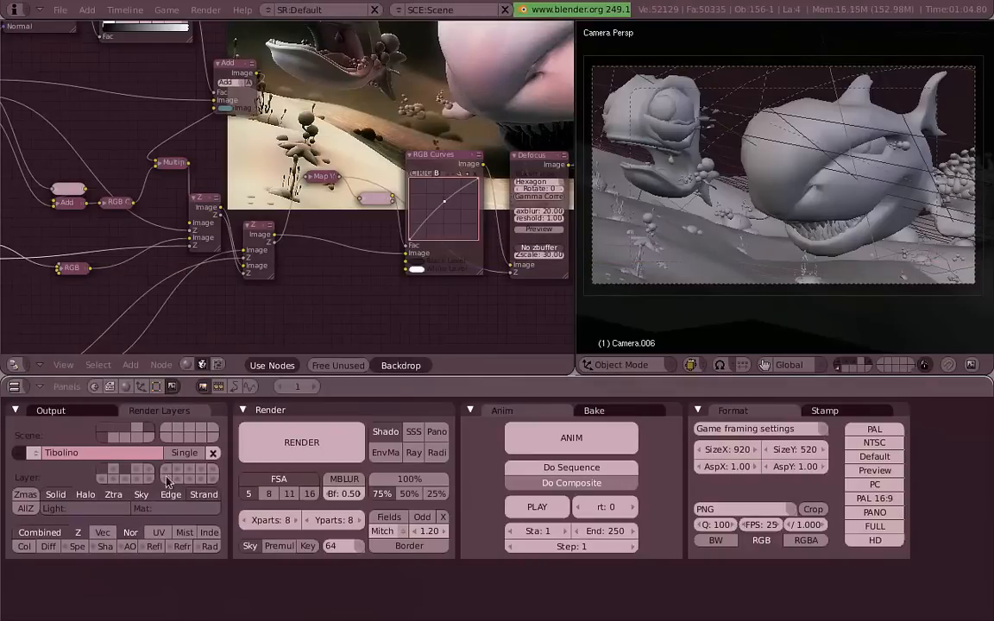
{"action": "mouse_move", "coordinate": [352, 463]}
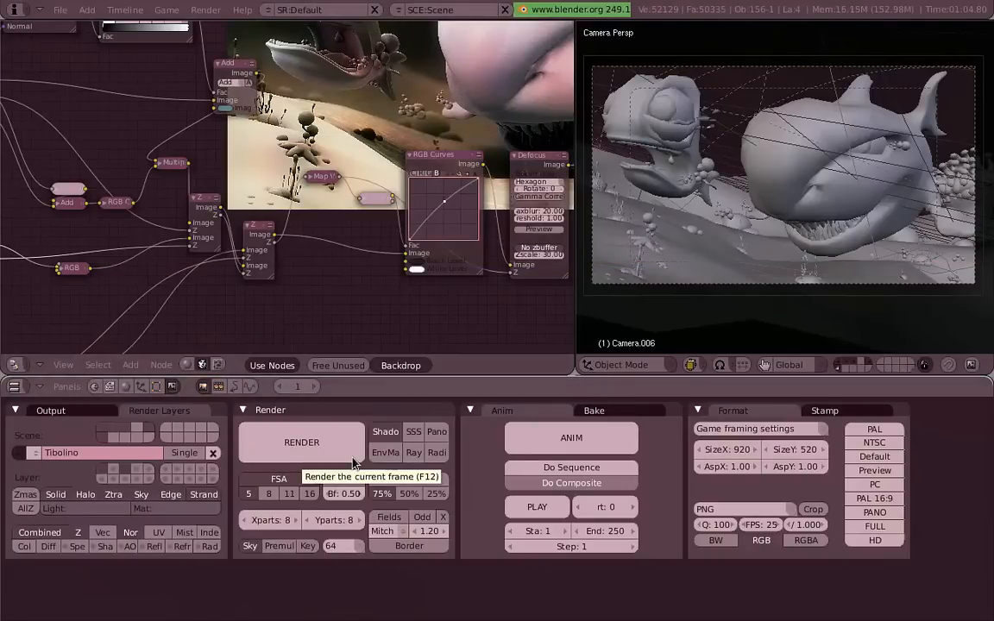
Step: Render the current frame with F12 to refresh the render layers and composite
{"action": "left_click", "coordinate": [300, 441]}
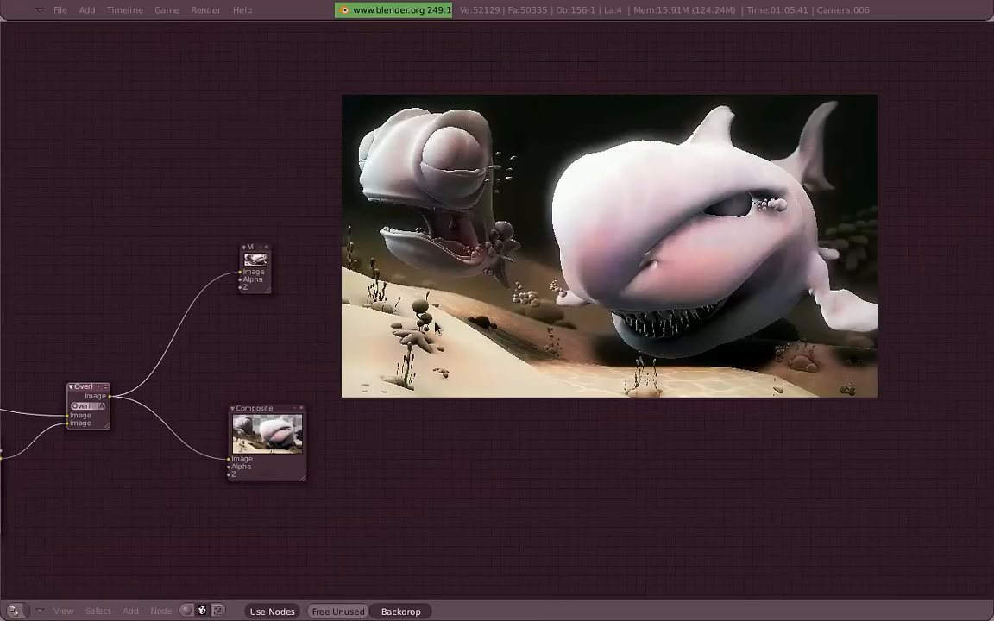
{"action": "mouse_move", "coordinate": [625, 145]}
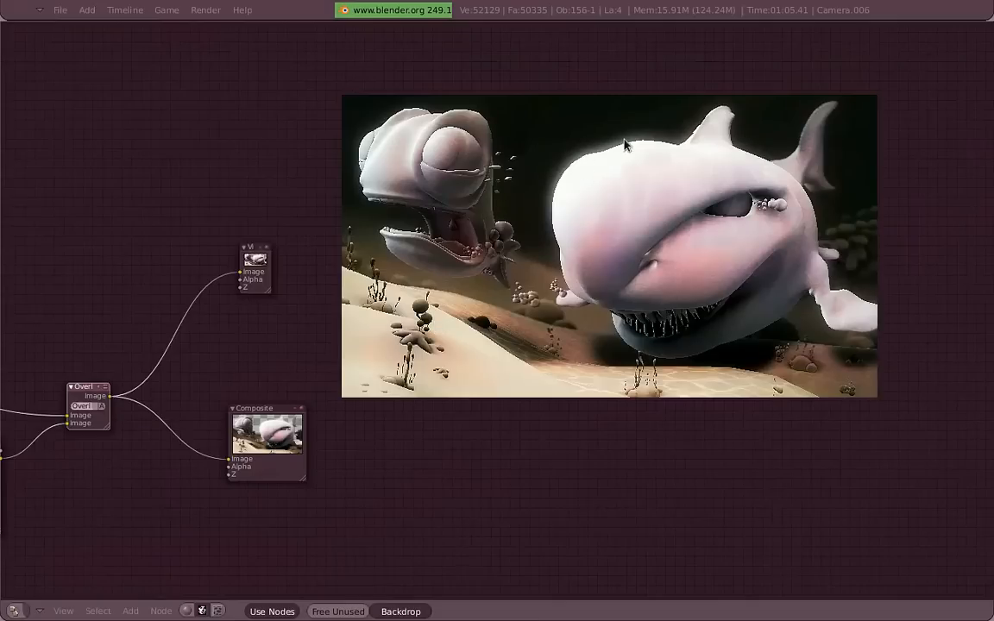
{"action": "mouse_move", "coordinate": [428, 378]}
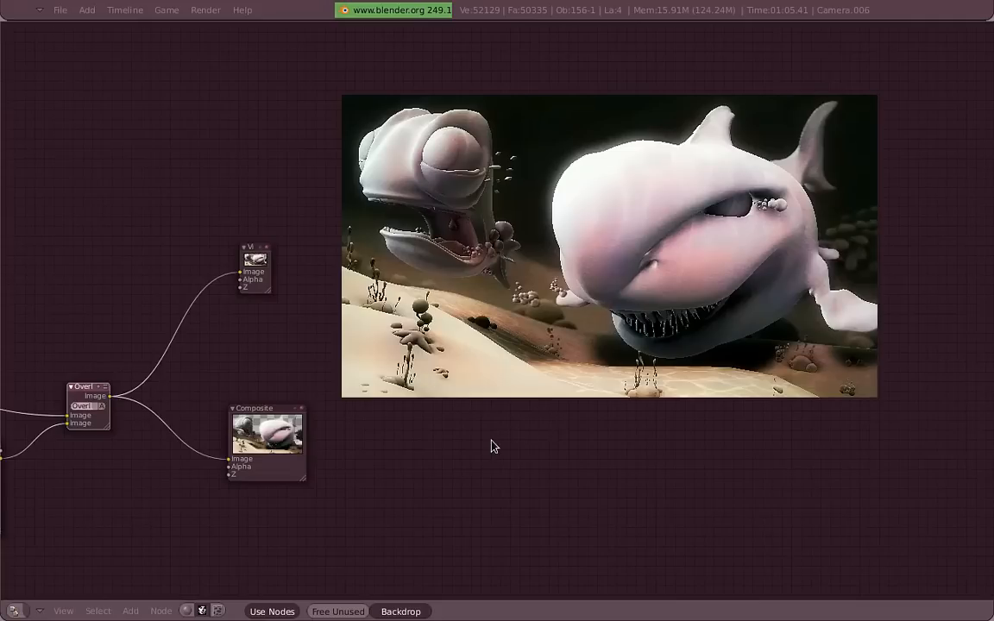
{"action": "left_click", "coordinate": [493, 445]}
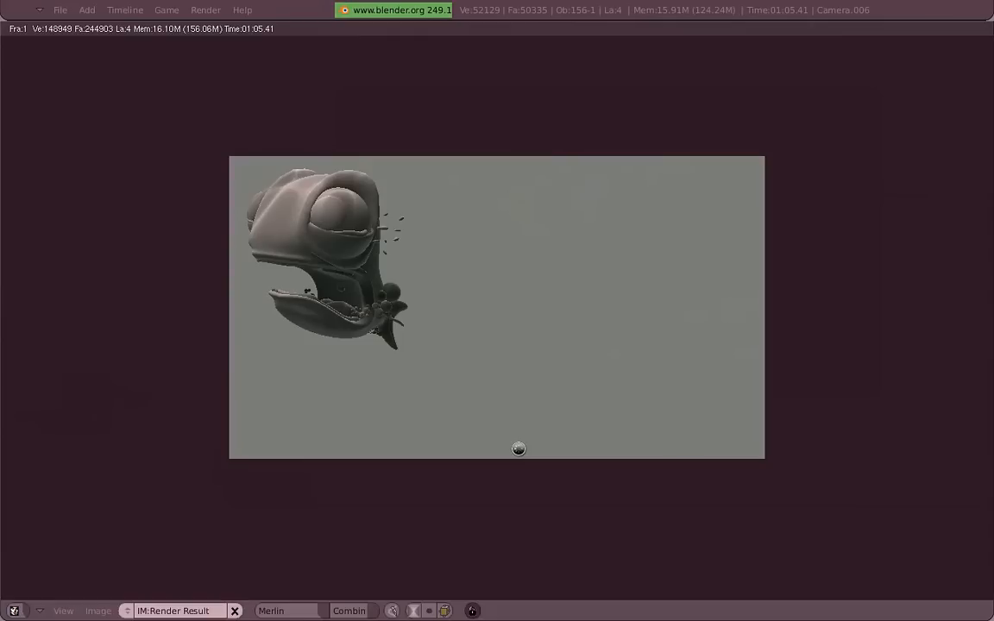
{"action": "mouse_move", "coordinate": [128, 72]}
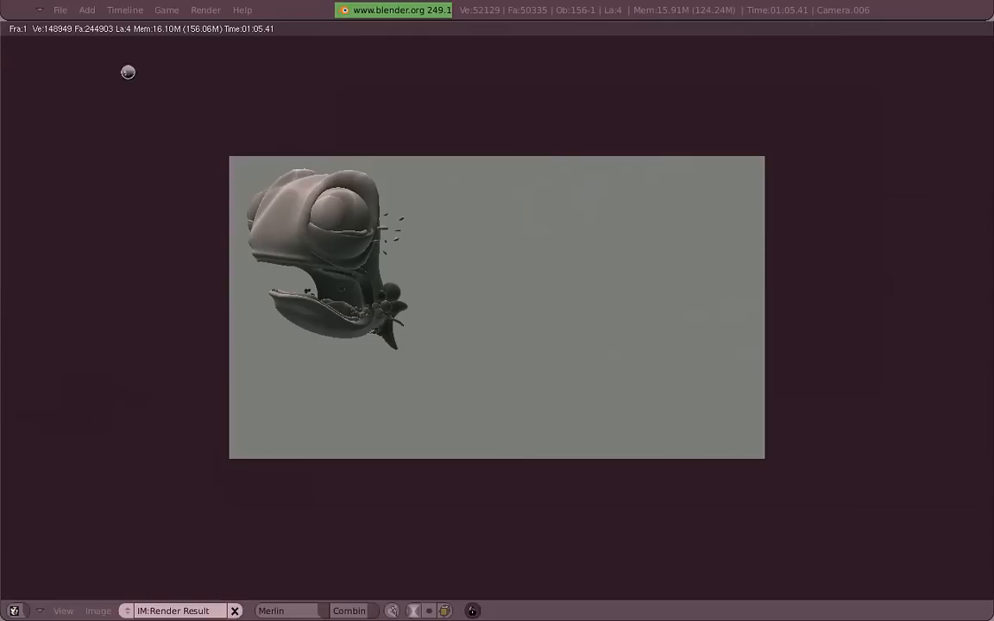